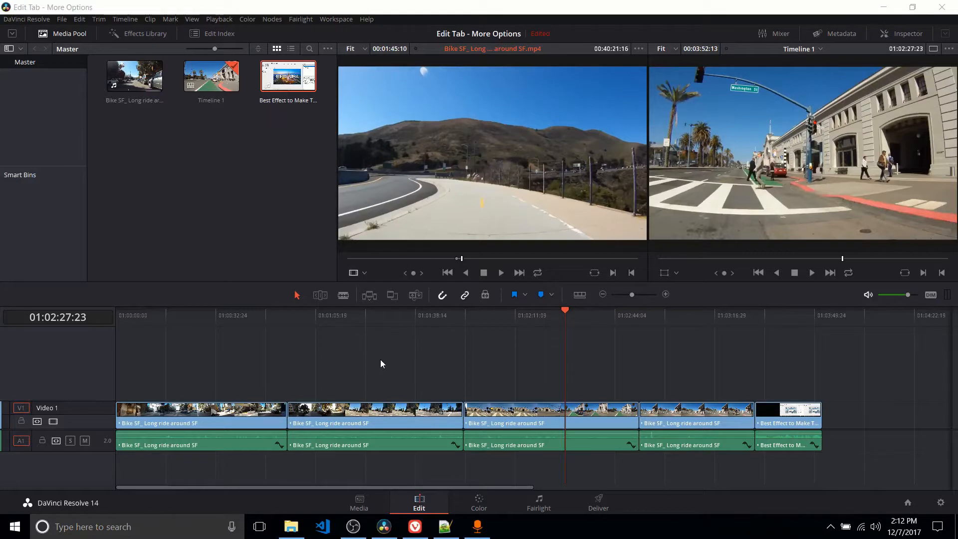
mouse_move(375, 380)
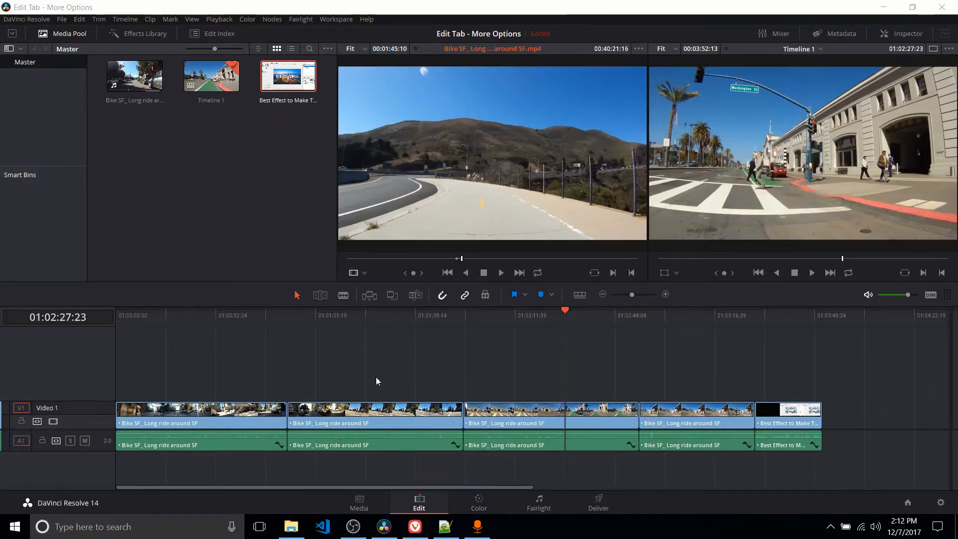
mouse_move(356, 296)
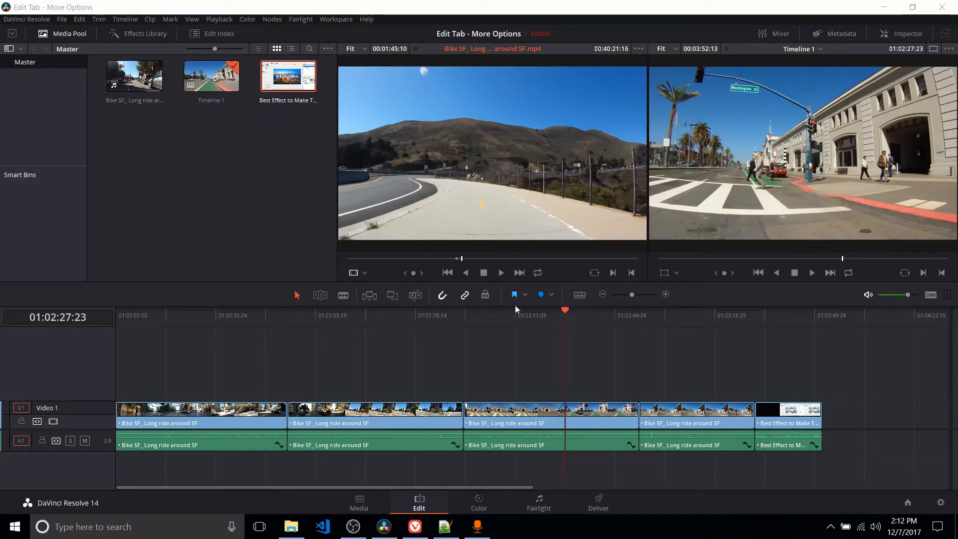
mouse_move(555, 347)
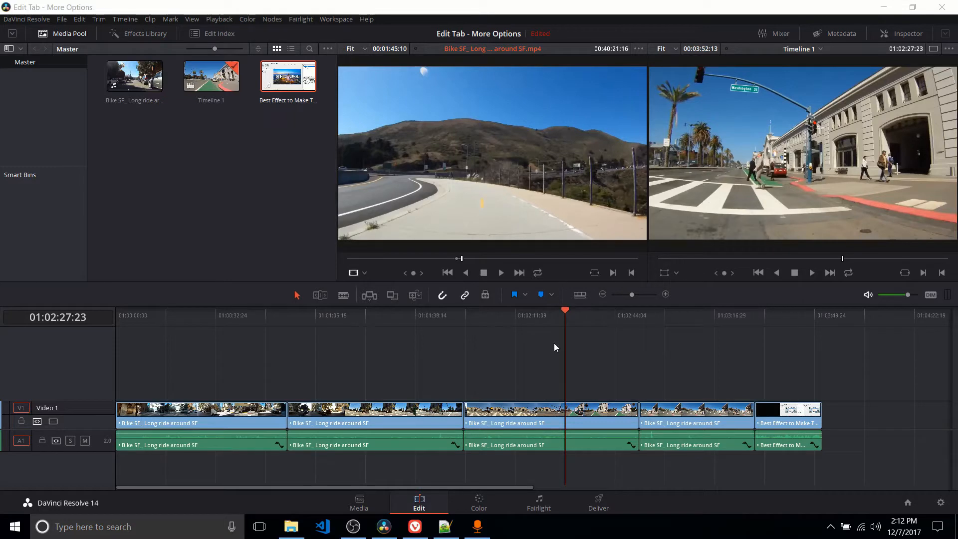
mouse_move(130, 207)
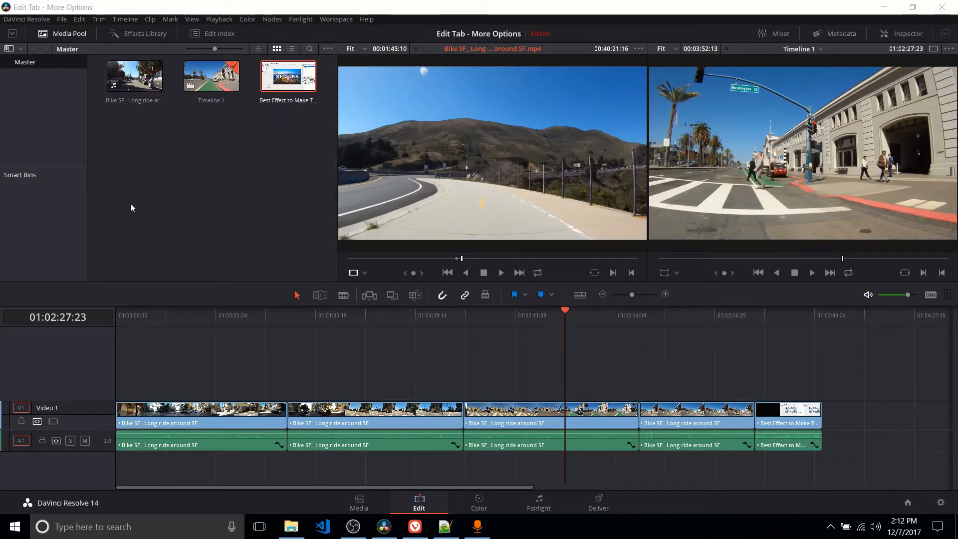
mouse_move(312, 320)
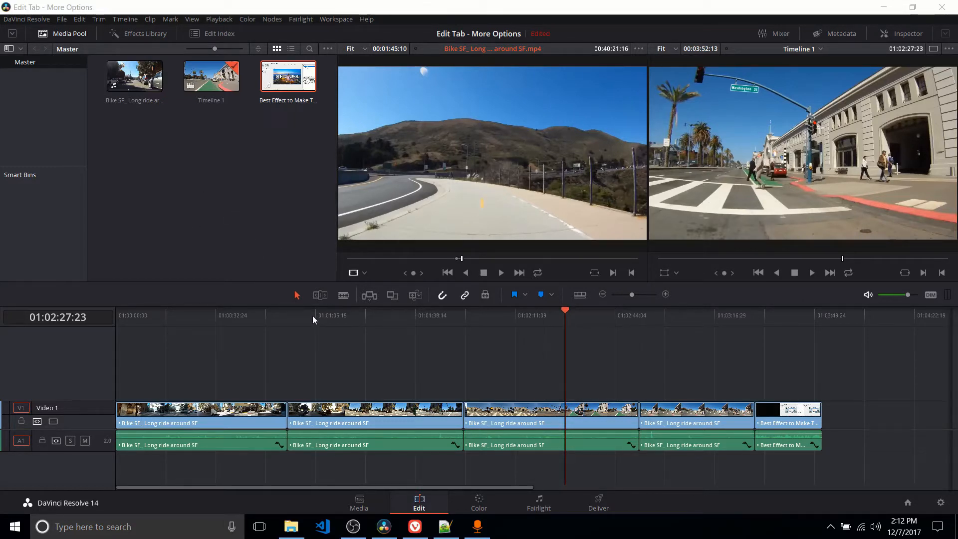
mouse_move(448, 340)
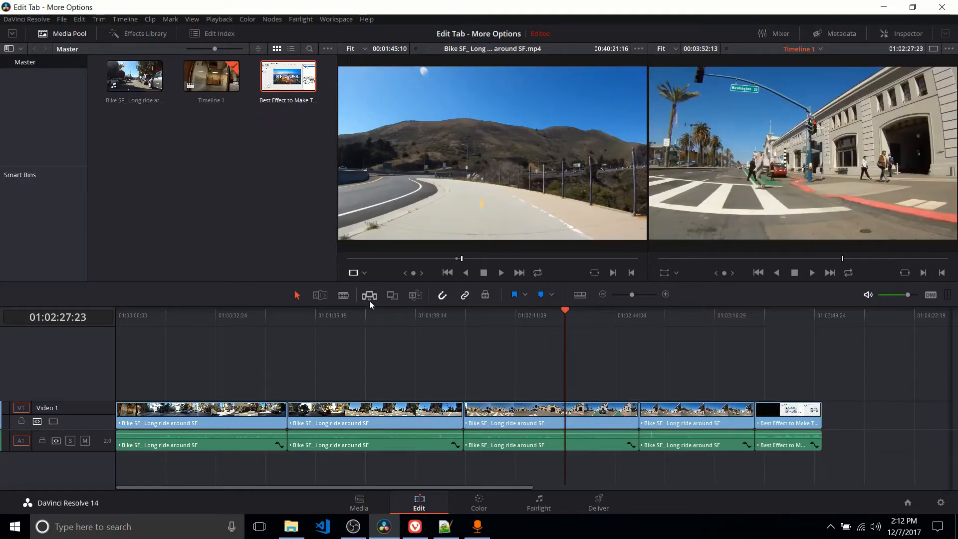
mouse_move(369, 295)
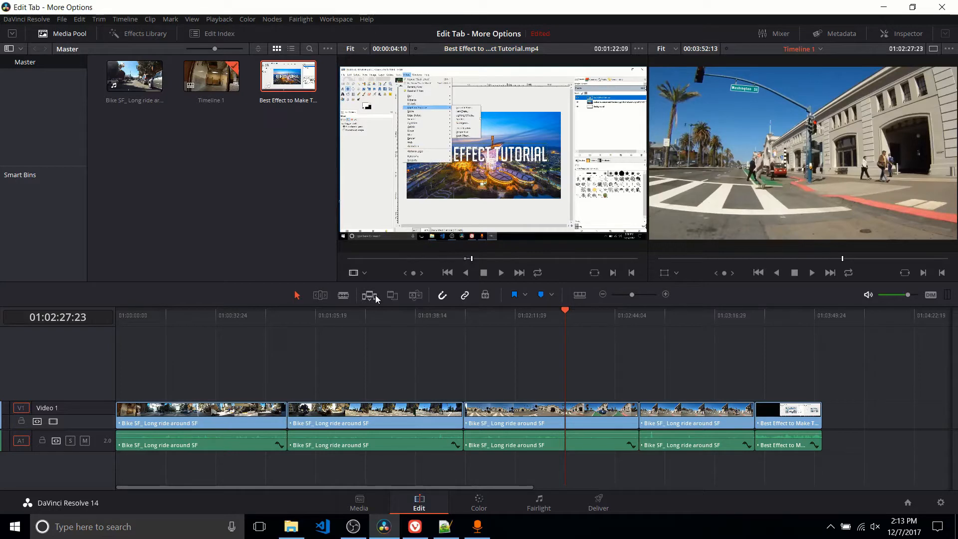
mouse_move(369, 294)
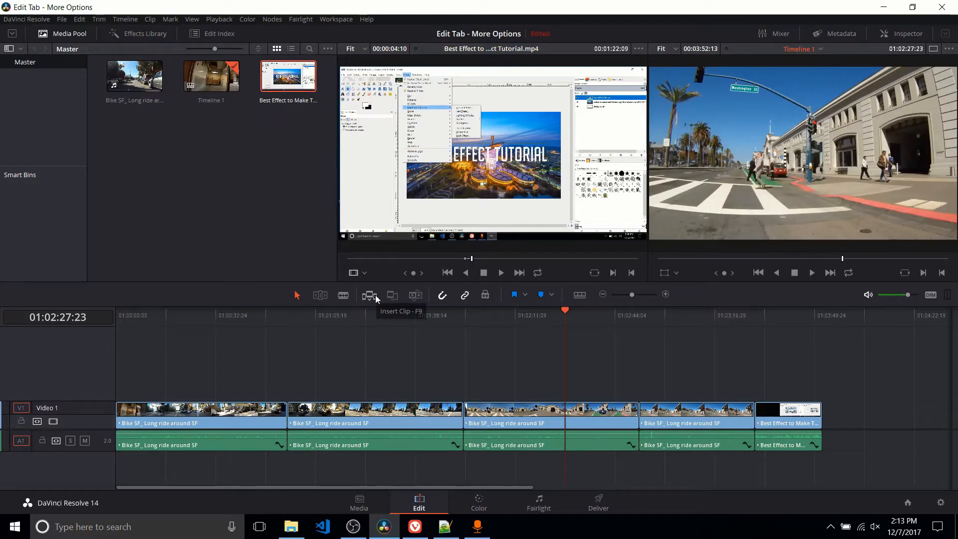
mouse_move(561, 311)
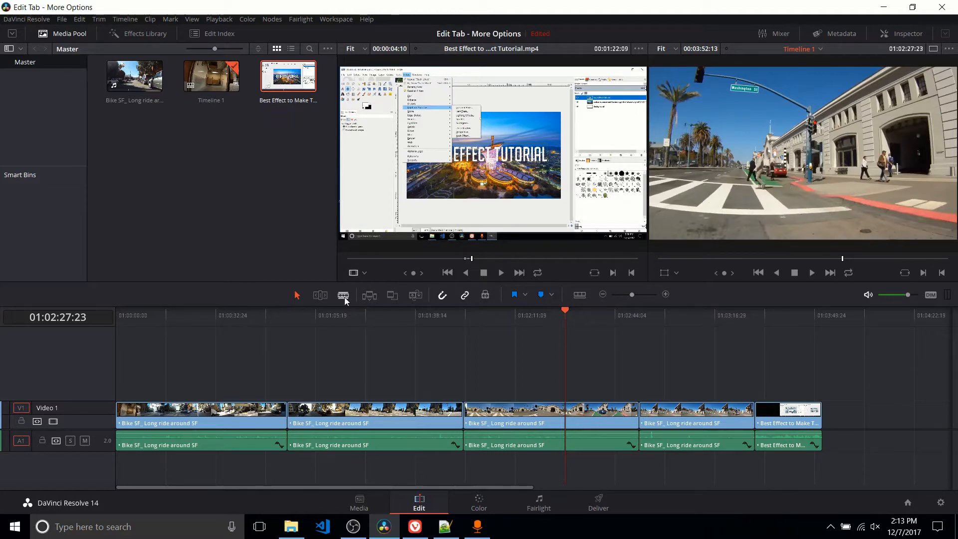
mouse_move(460, 267)
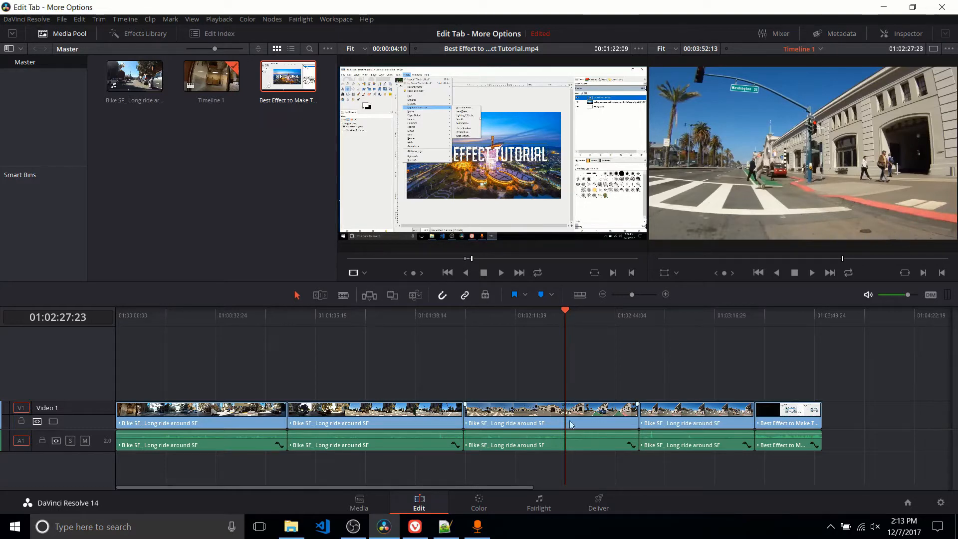
mouse_move(408, 329)
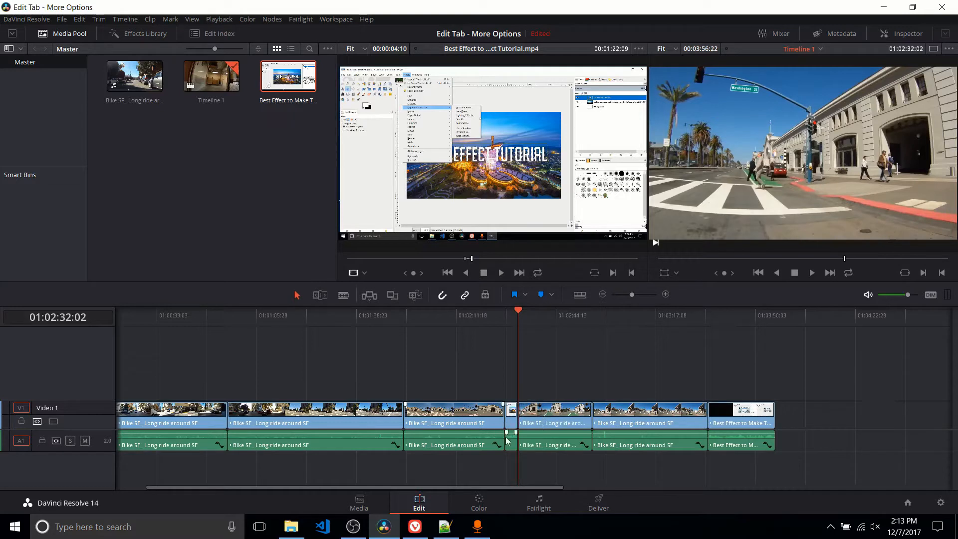
mouse_move(452, 395)
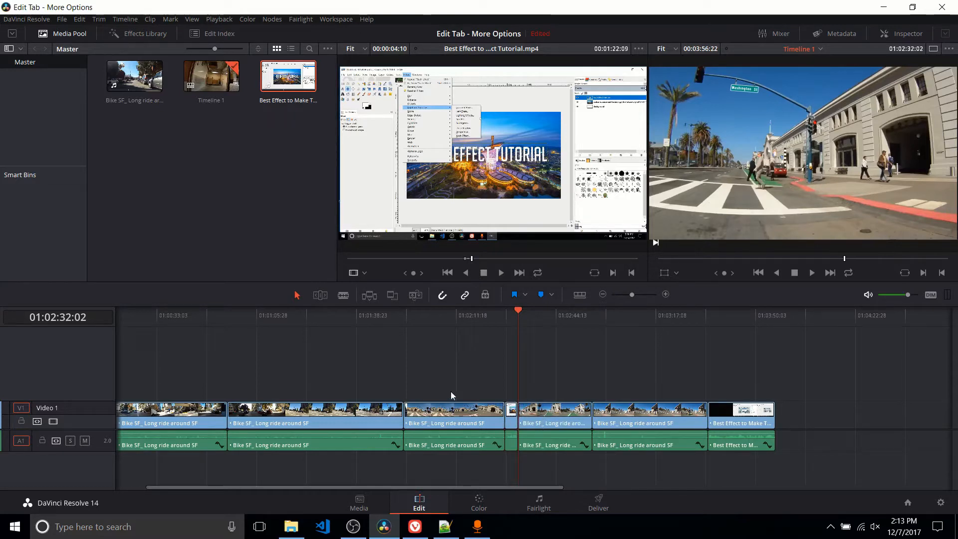
- Select the short inserted GIMP tutorial piece and park the playhead on it
click(454, 416)
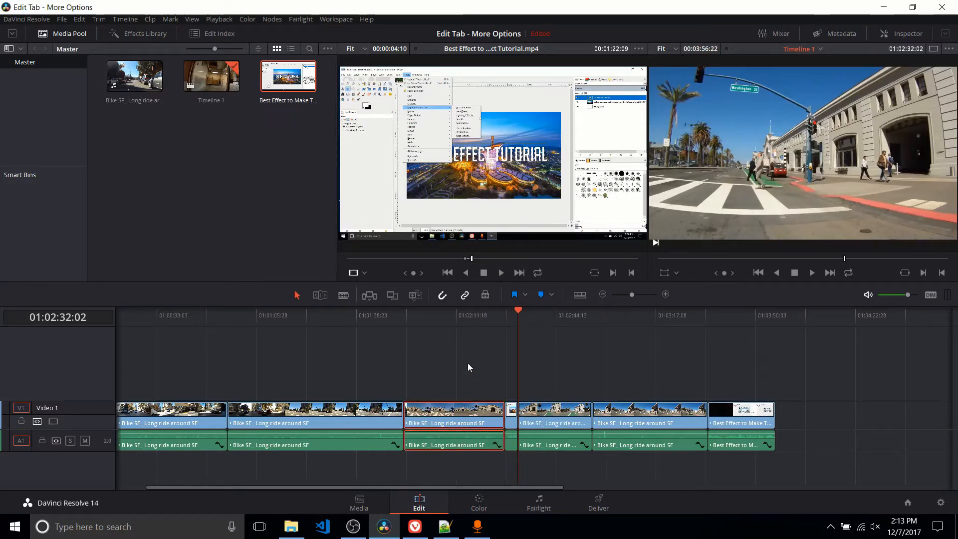
click(553, 415)
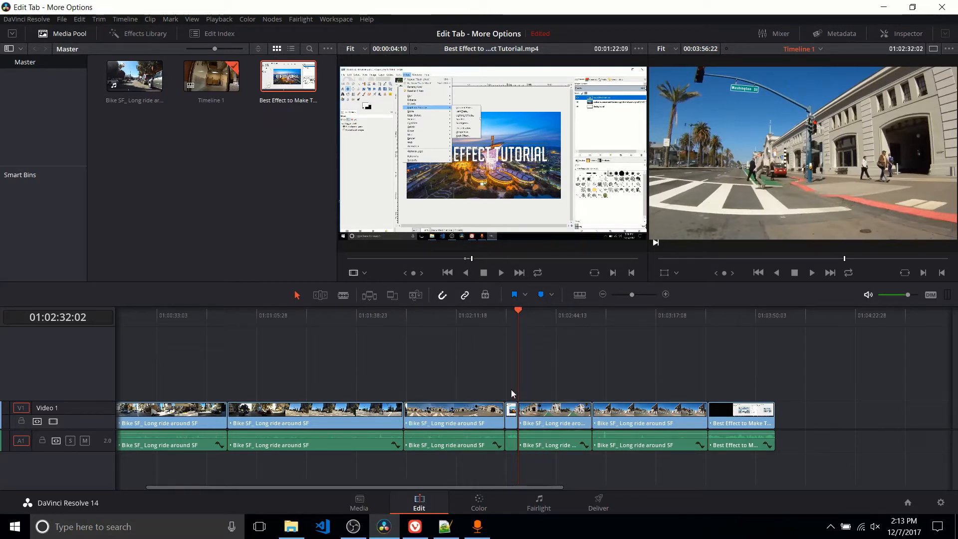
click(509, 415)
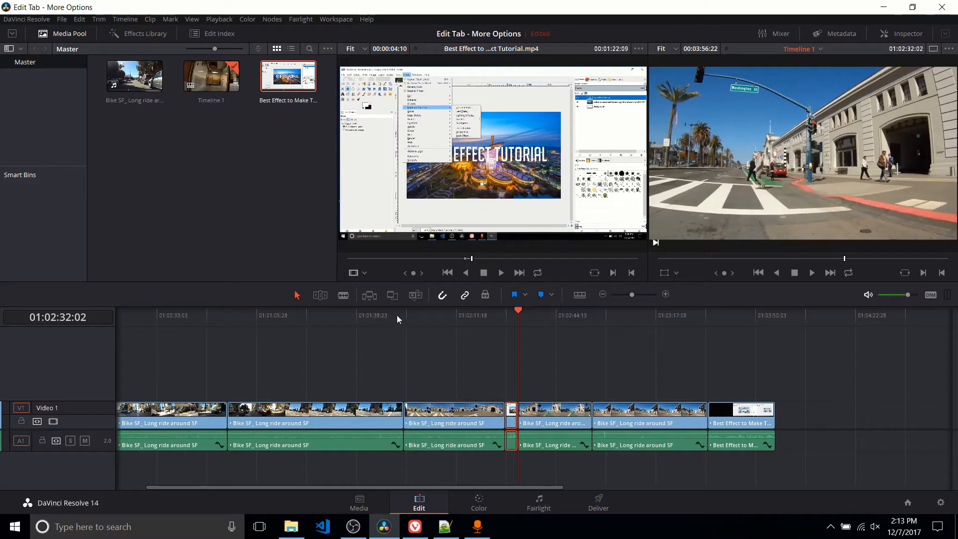
drag(517, 310, 503, 310)
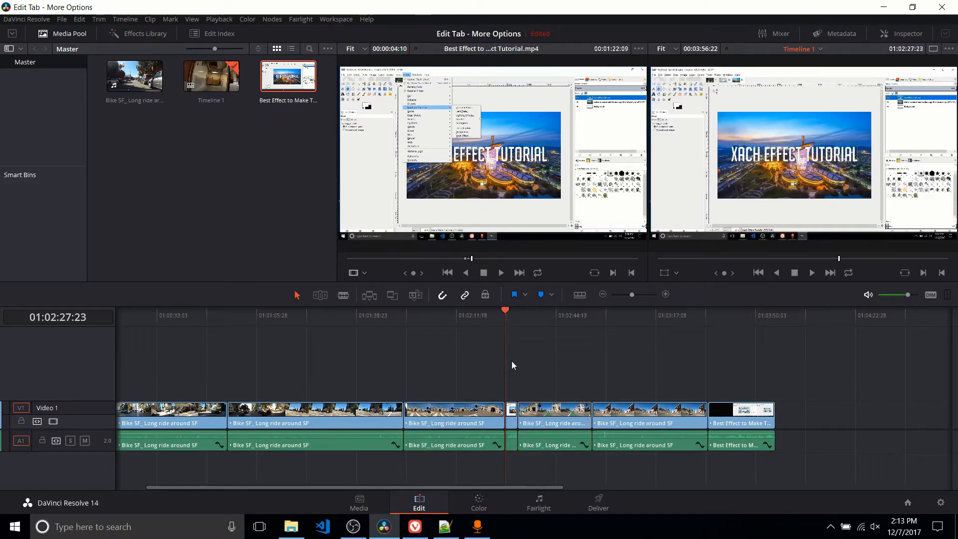
click(553, 416)
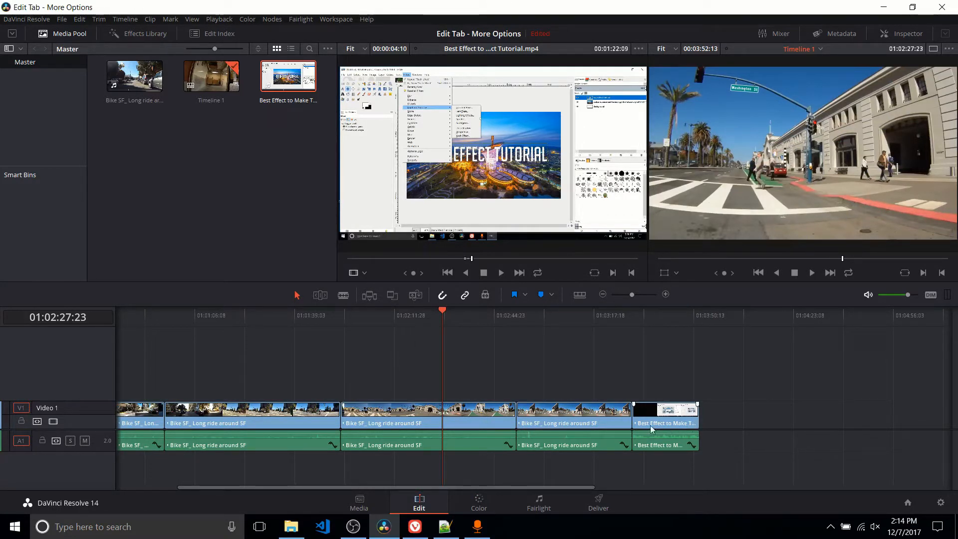
mouse_move(391, 295)
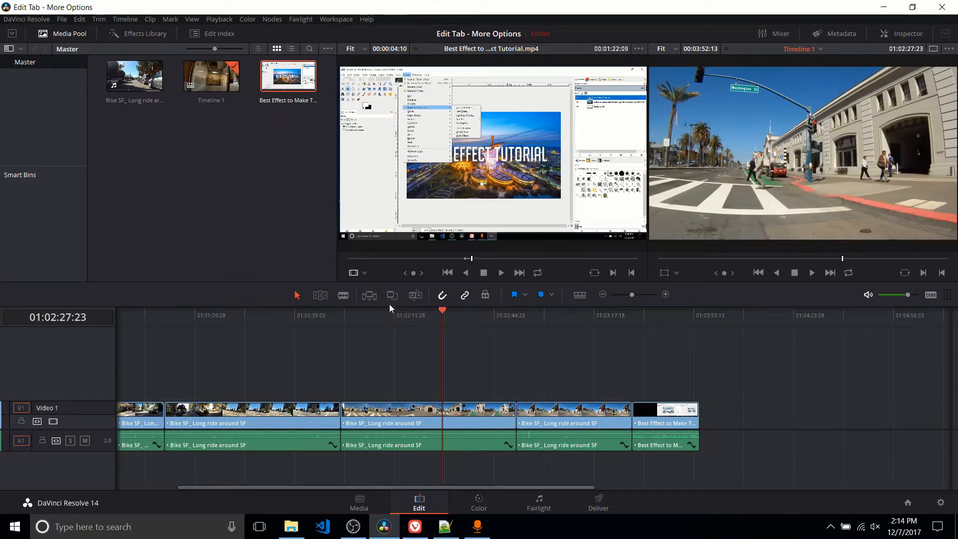
mouse_move(392, 294)
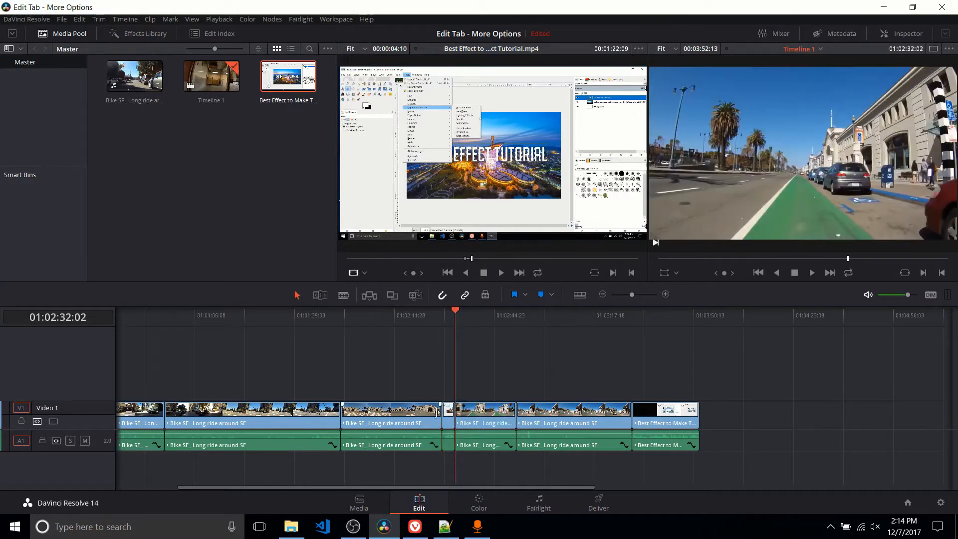
- Select the short overwritten GIMP tutorial piece between the bike-ride clip's cuts
click(484, 416)
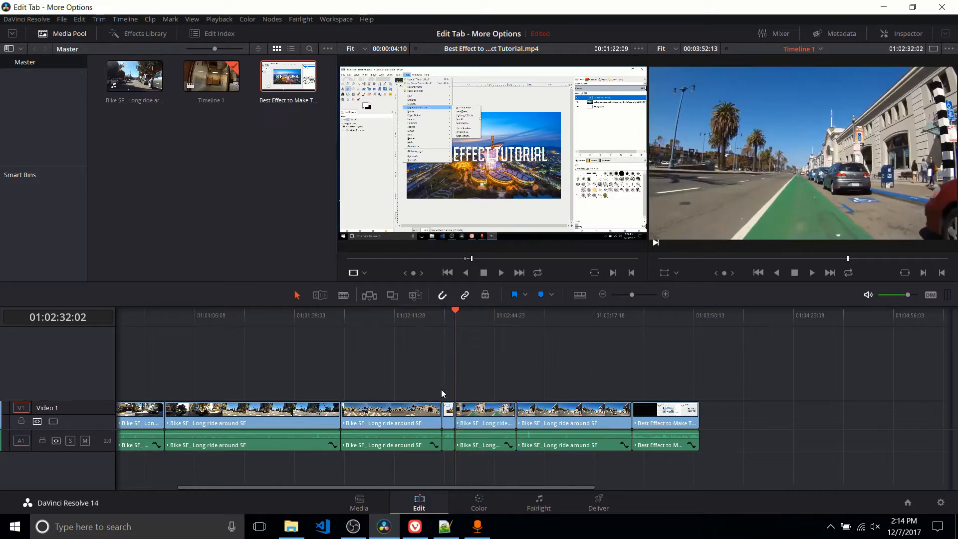
mouse_move(450, 406)
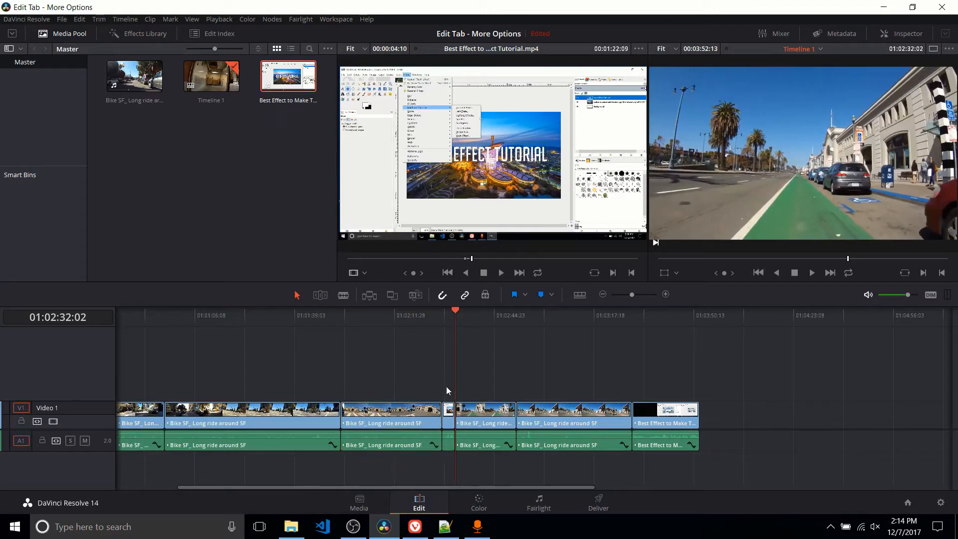
click(449, 415)
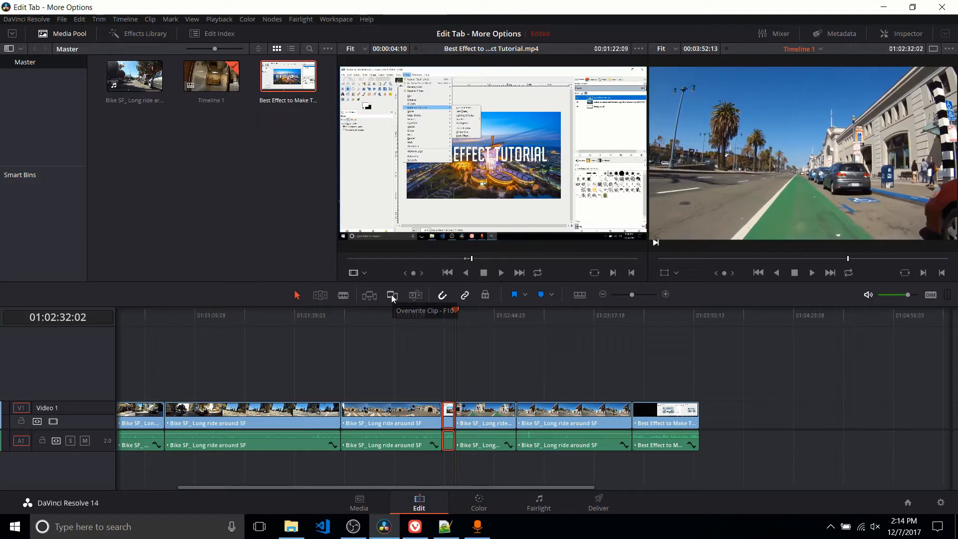
mouse_move(414, 295)
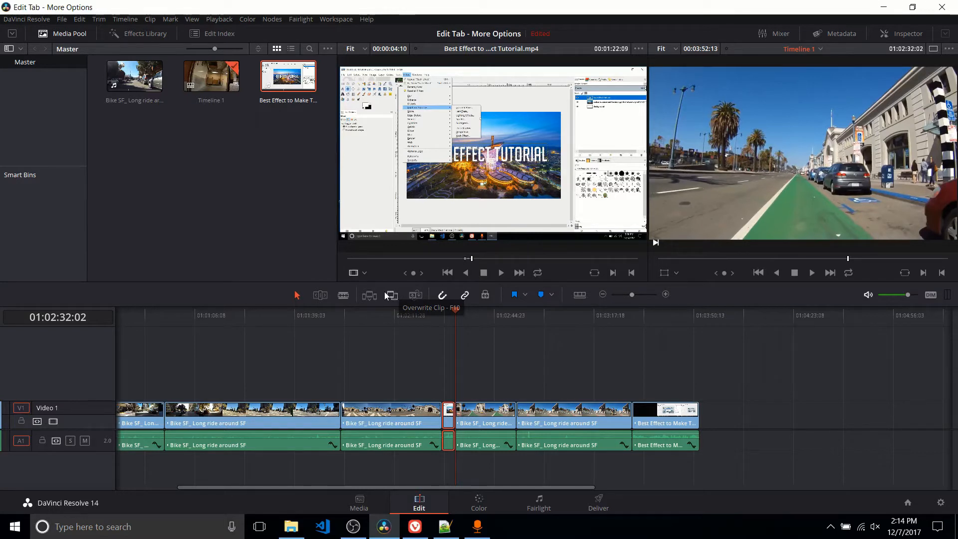
mouse_move(395, 303)
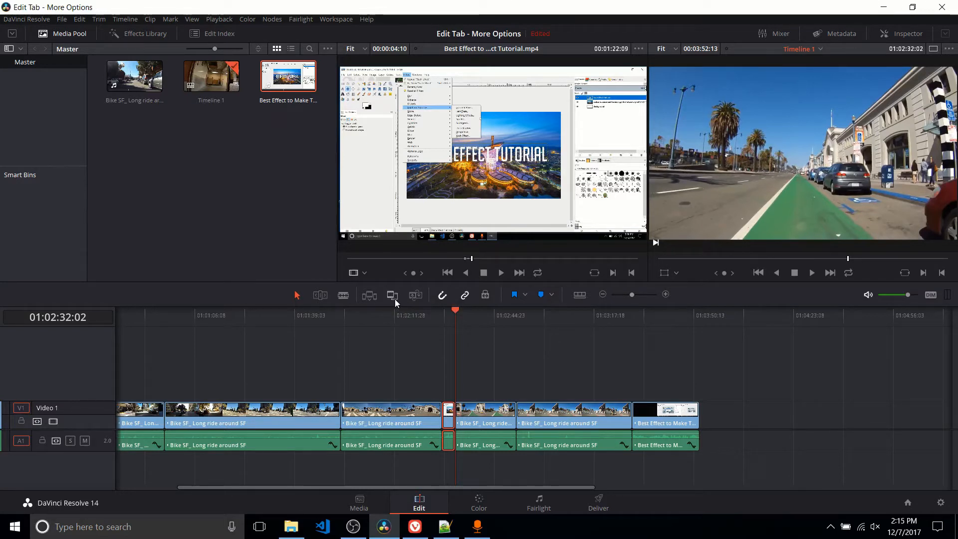
mouse_move(415, 295)
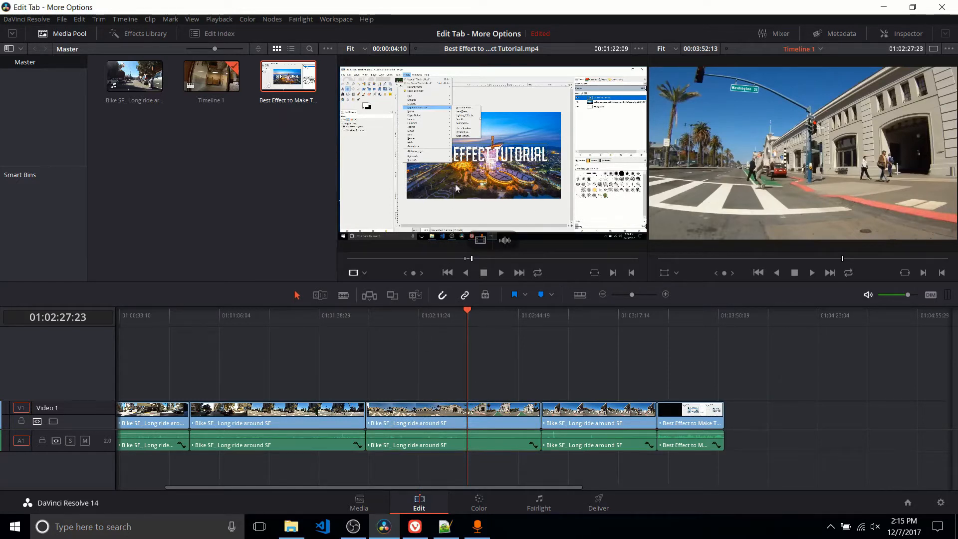
mouse_move(454, 206)
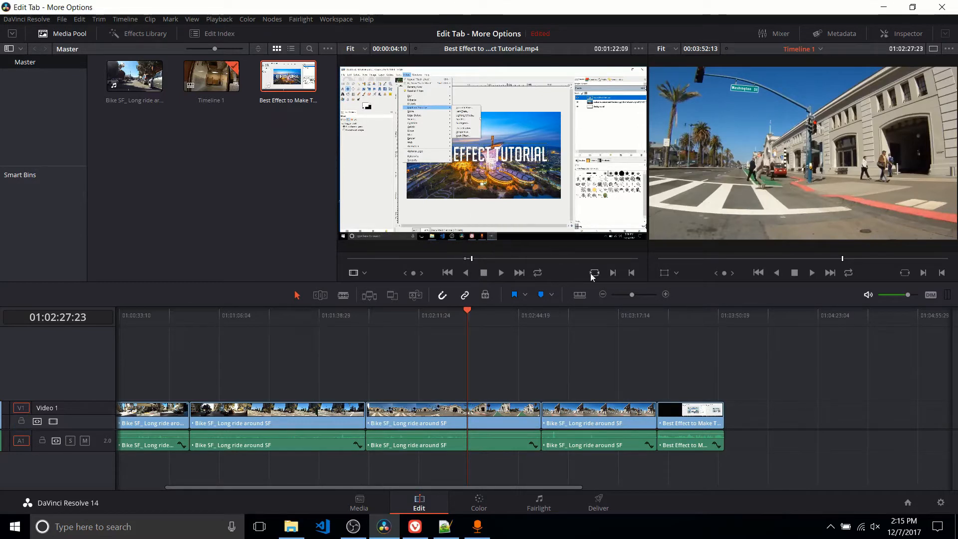
- Select the third Bike SF clip, then the GIMP tutorial clip that replaced it
click(451, 423)
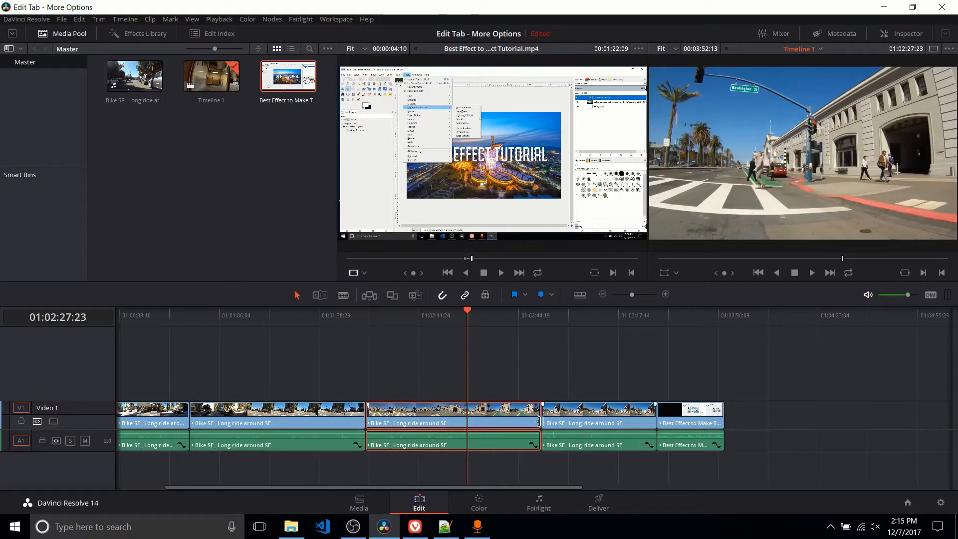
mouse_move(436, 361)
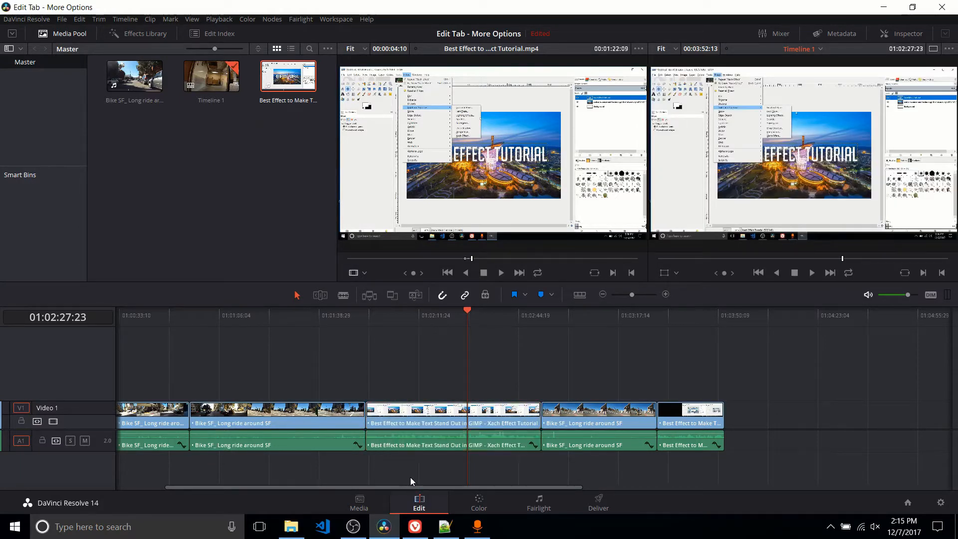
click(452, 416)
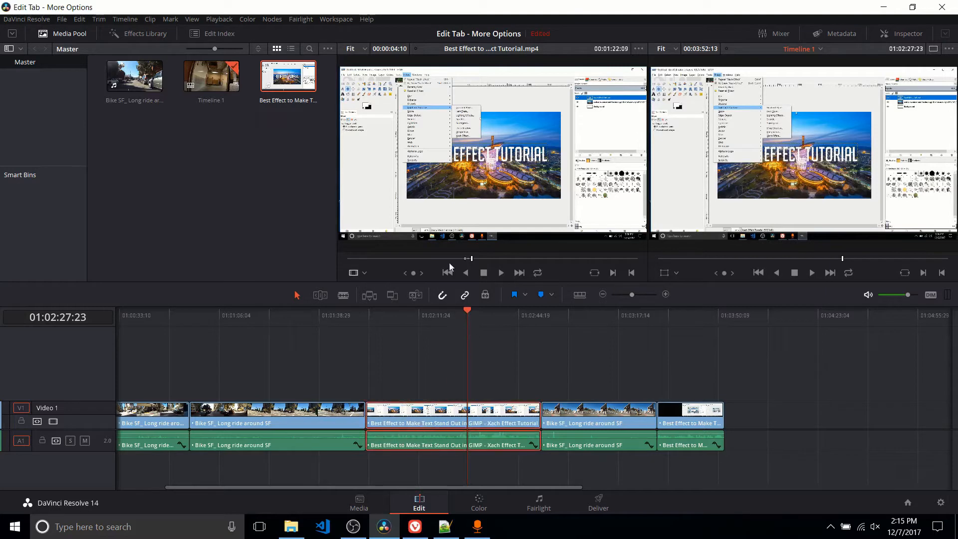
mouse_move(461, 251)
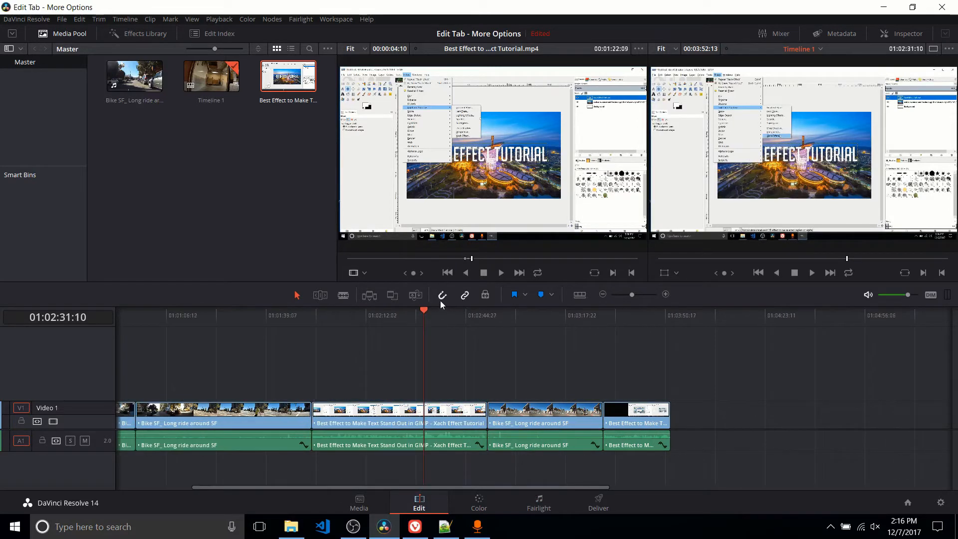
mouse_move(630, 383)
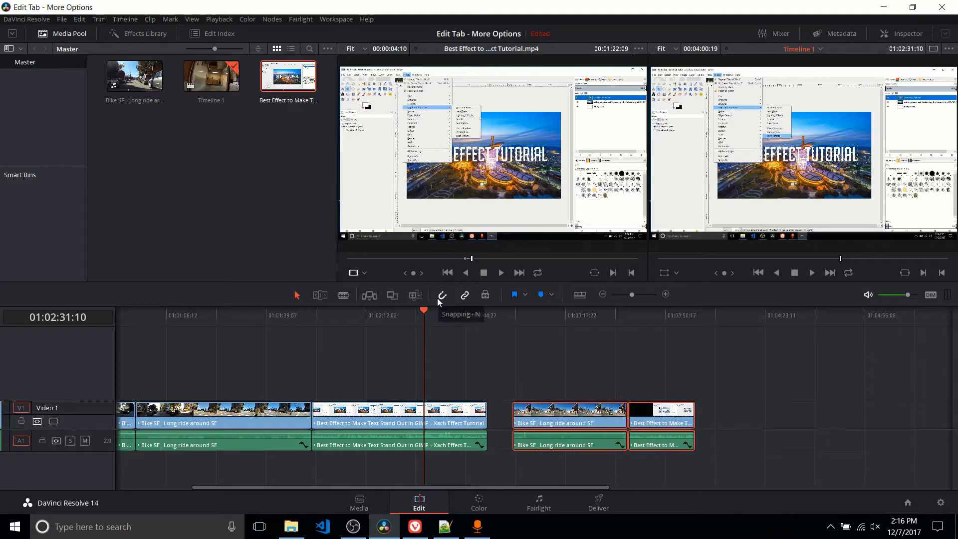
mouse_move(440, 304)
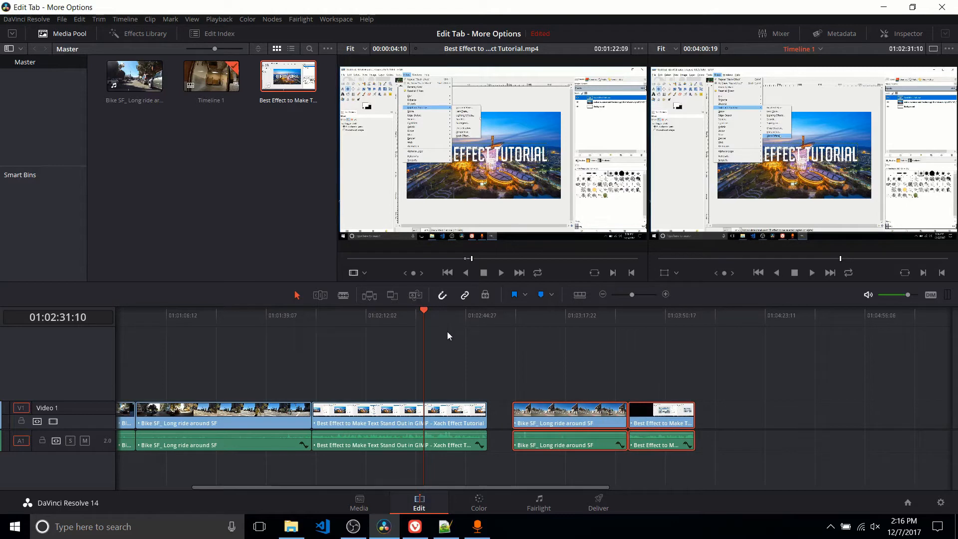
mouse_move(443, 333)
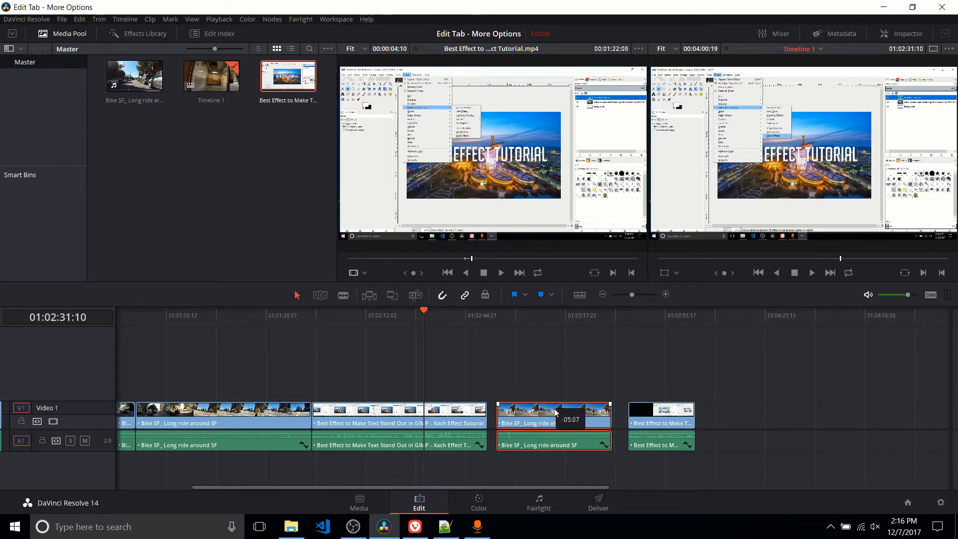
- Drag the last Bike SF clip slightly earlier, away from the final clip
drag(614, 415, 615, 416)
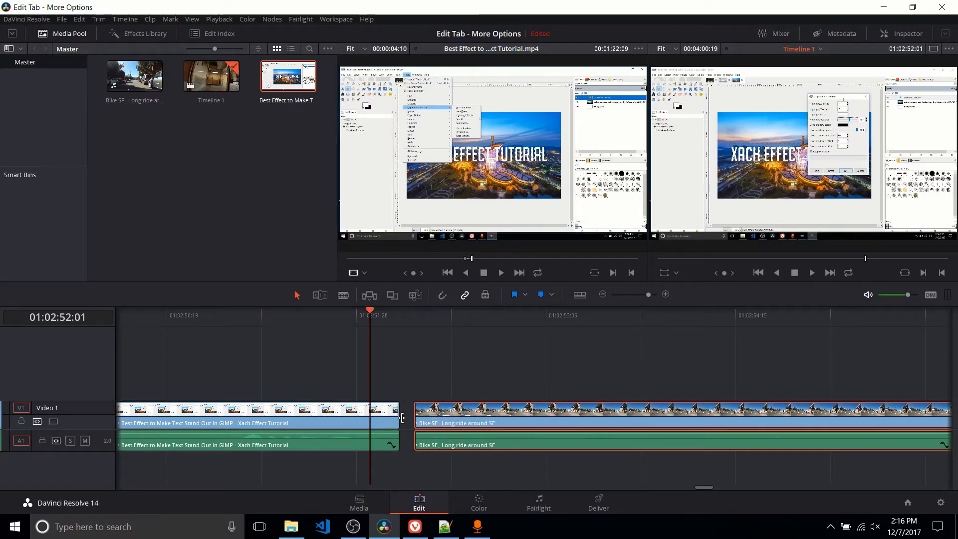
- Drag the Bike SF clip back and forth until it snaps to the tutorial clip's end
drag(402, 420, 406, 420)
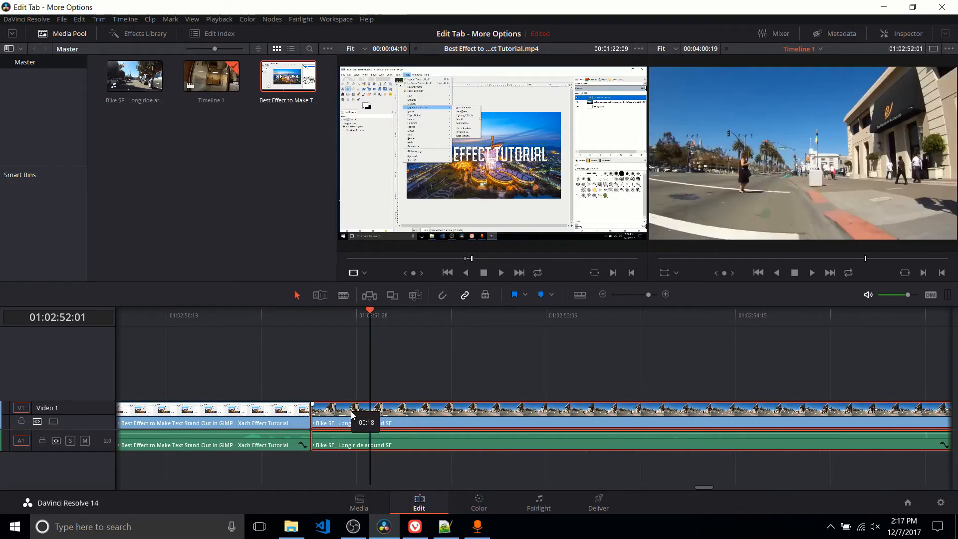
drag(351, 416, 329, 427)
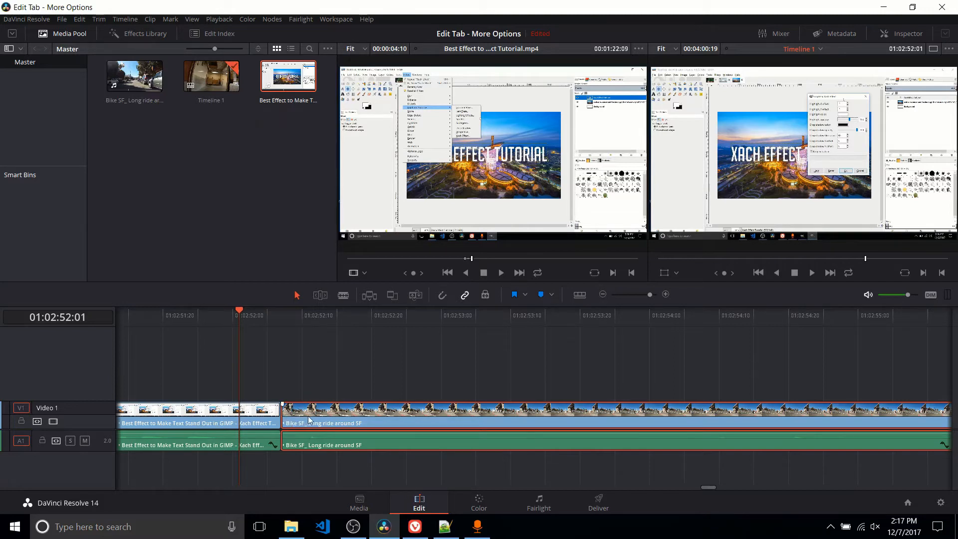
mouse_move(325, 418)
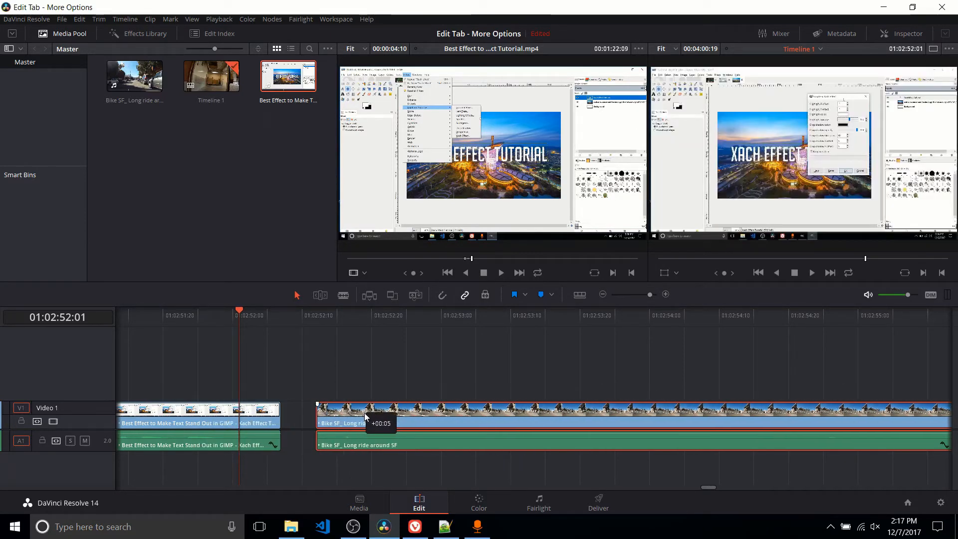
drag(367, 411, 329, 411)
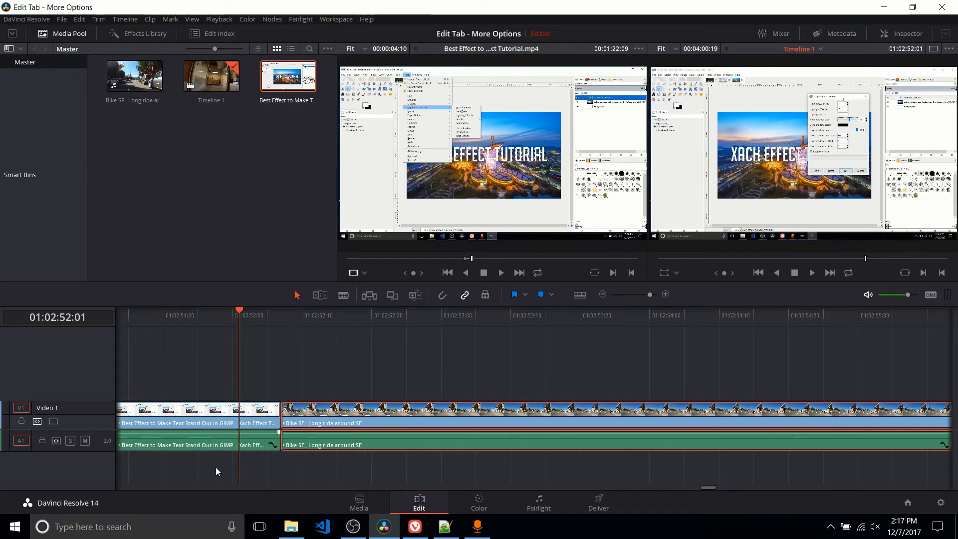
mouse_move(325, 422)
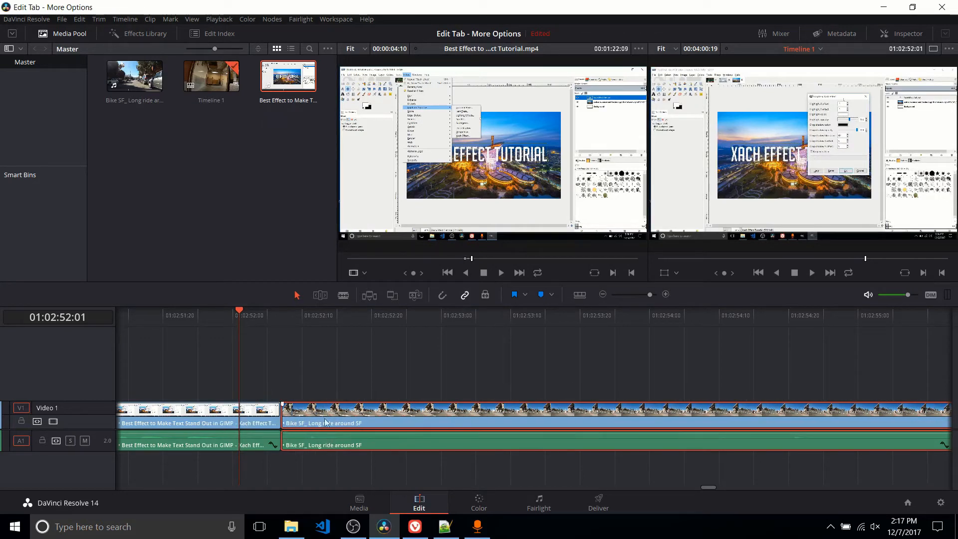
mouse_move(292, 458)
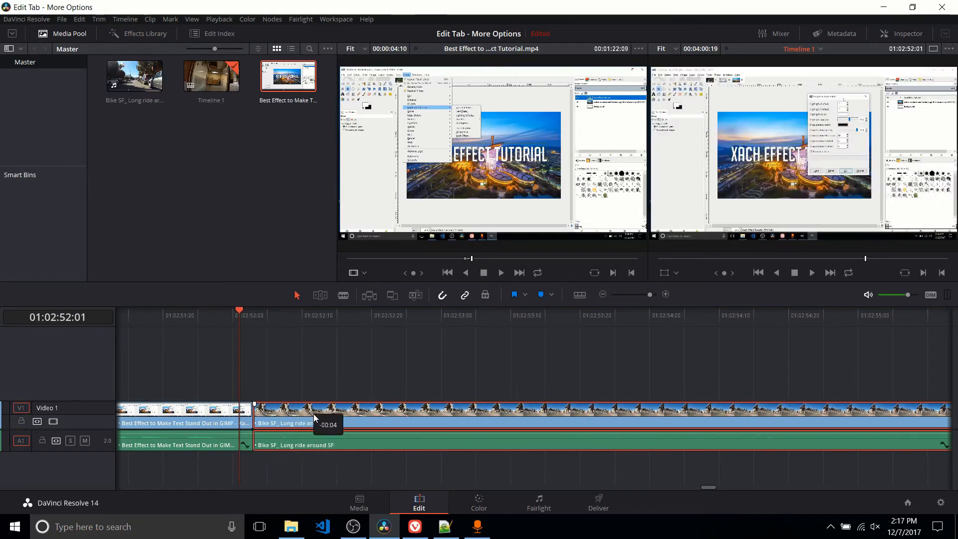
drag(629, 296, 649, 297)
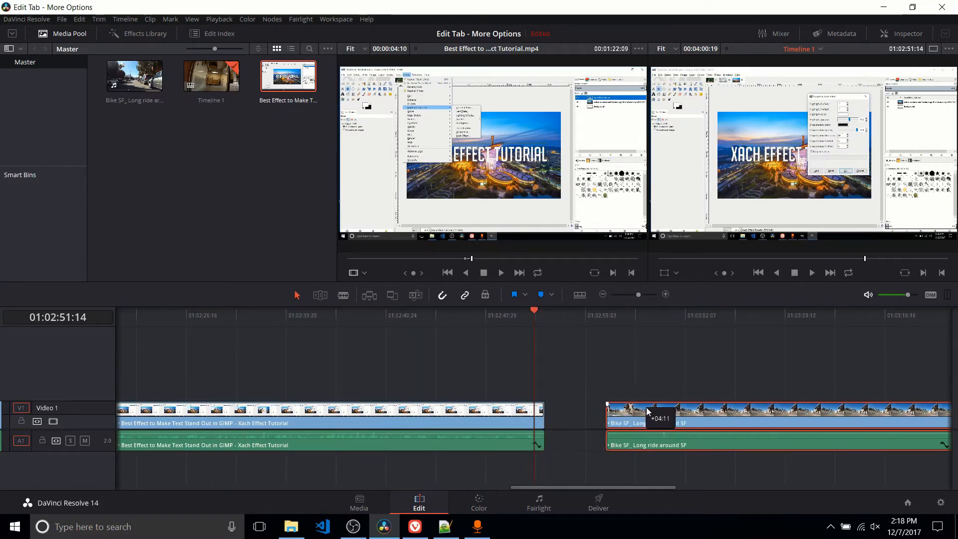
drag(647, 411, 610, 411)
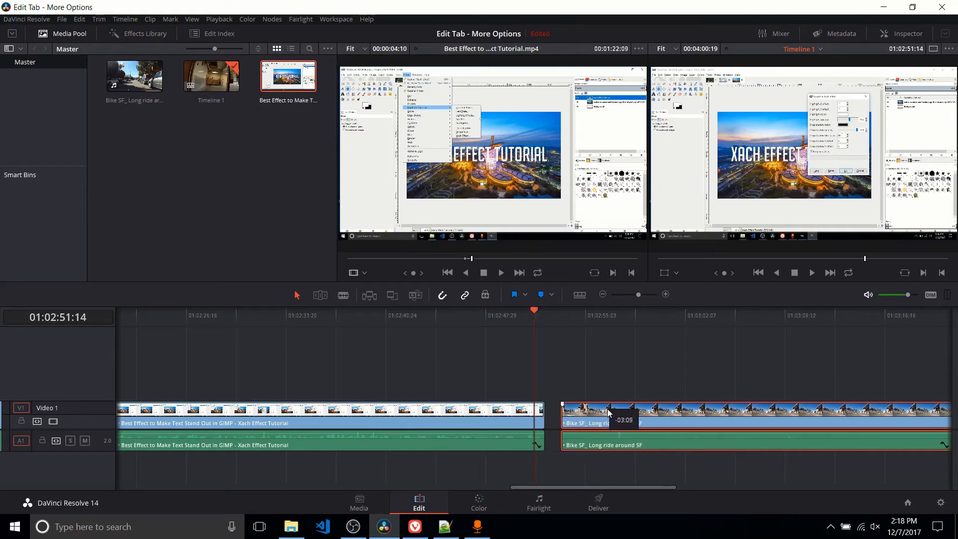
drag(607, 413, 544, 413)
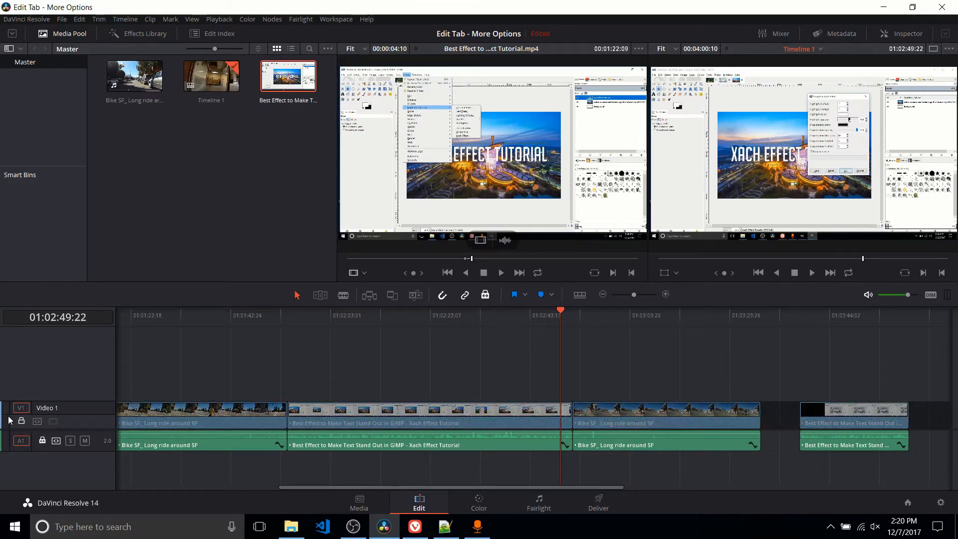
click(428, 416)
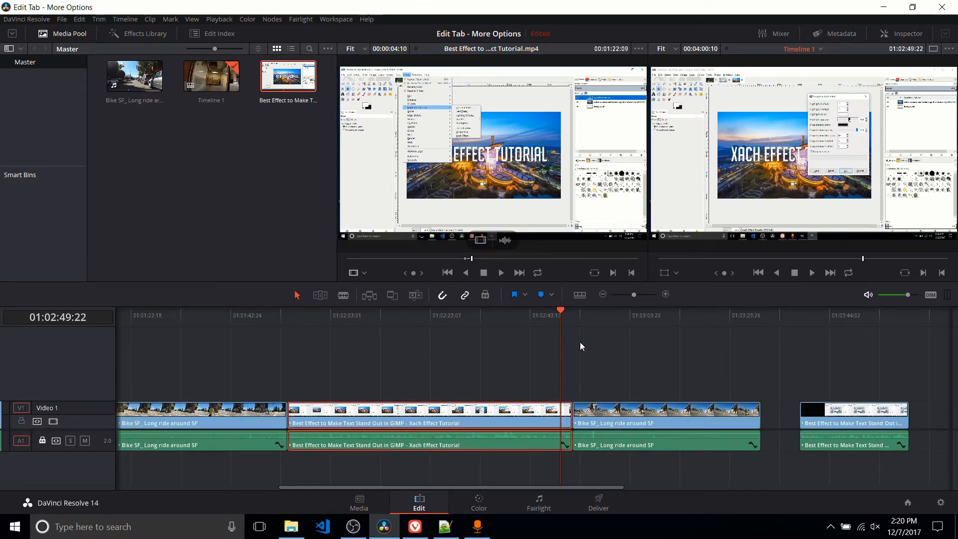
click(666, 415)
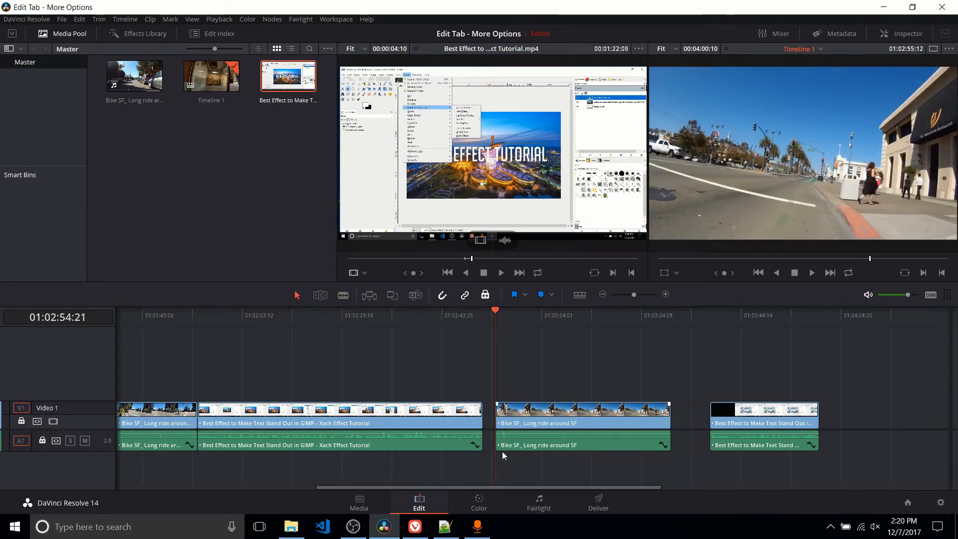
click(580, 415)
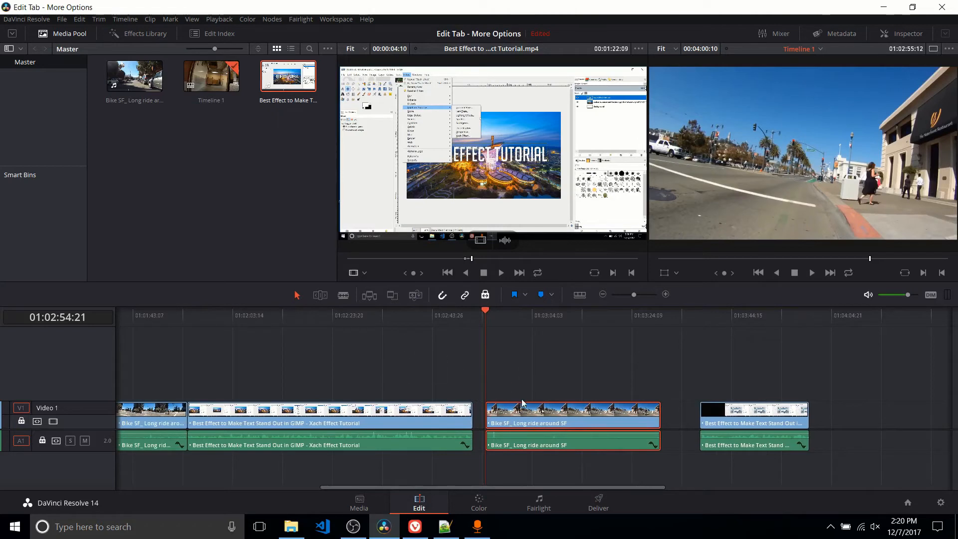
mouse_move(648, 497)
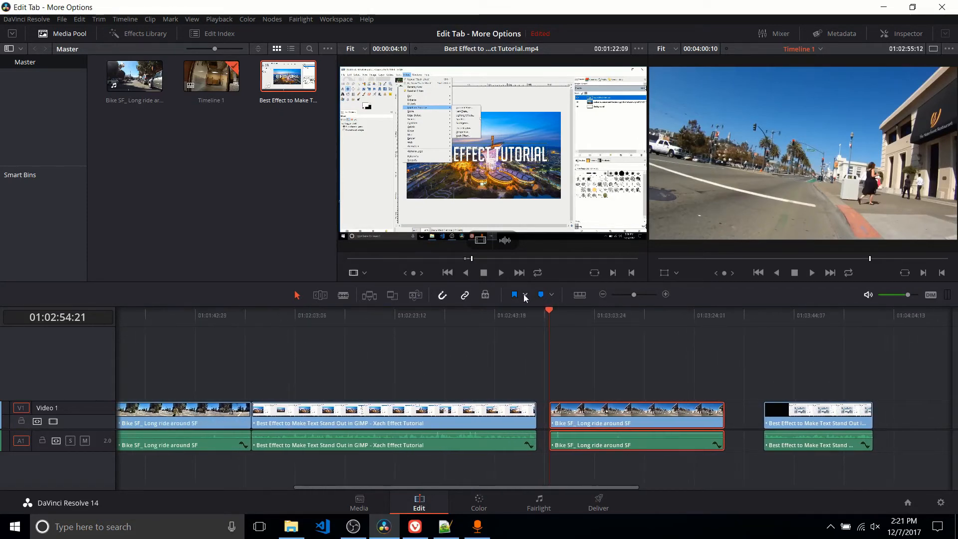
- Flag the selected bike-ride clips blue, then click through the timeline clips
click(551, 295)
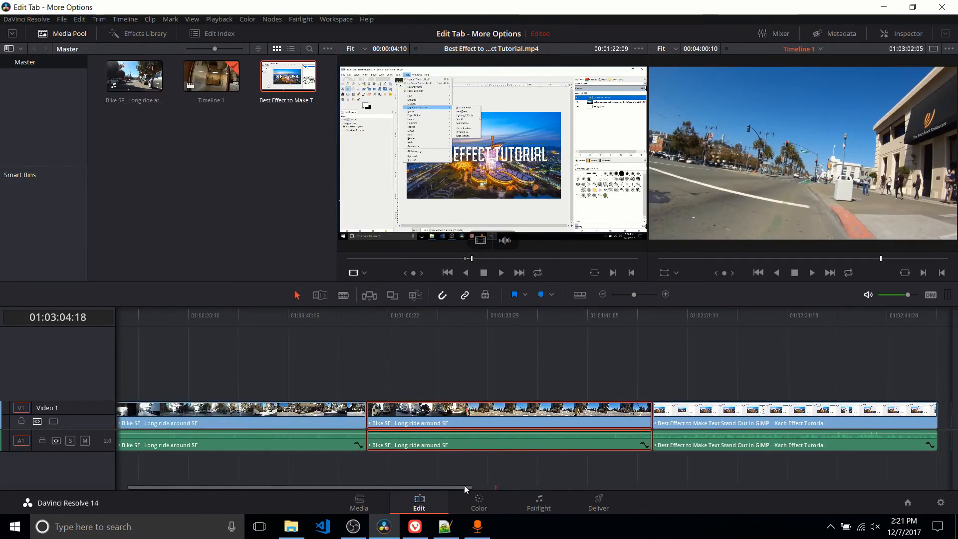
click(524, 294)
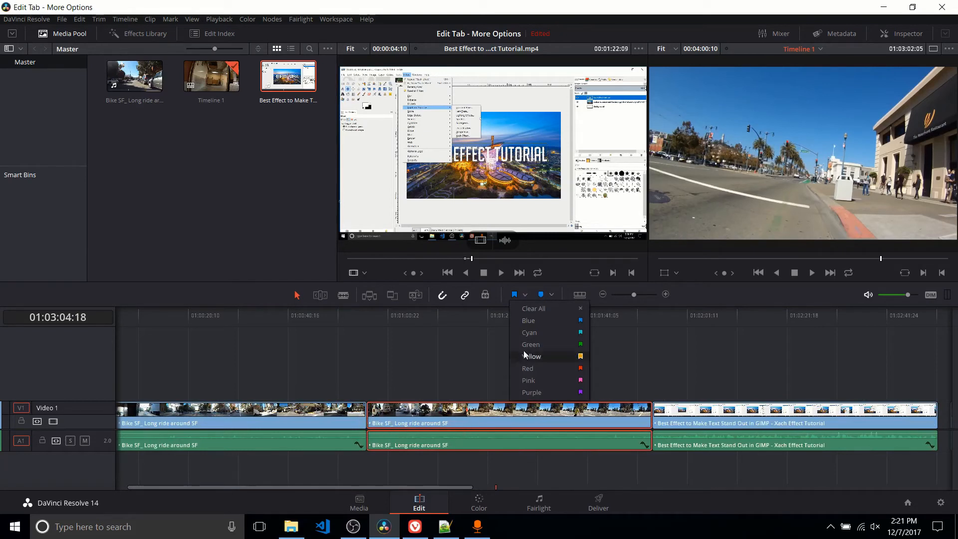
click(533, 357)
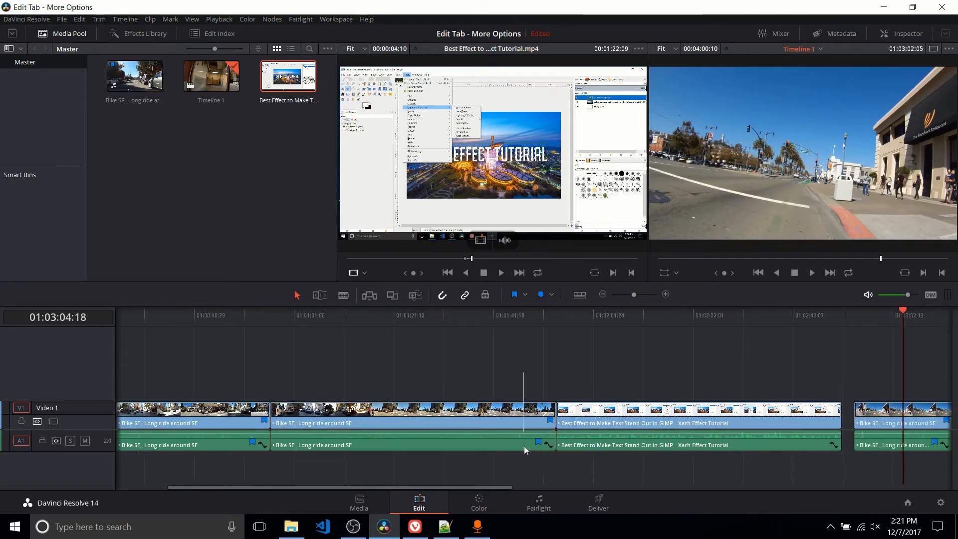
click(421, 415)
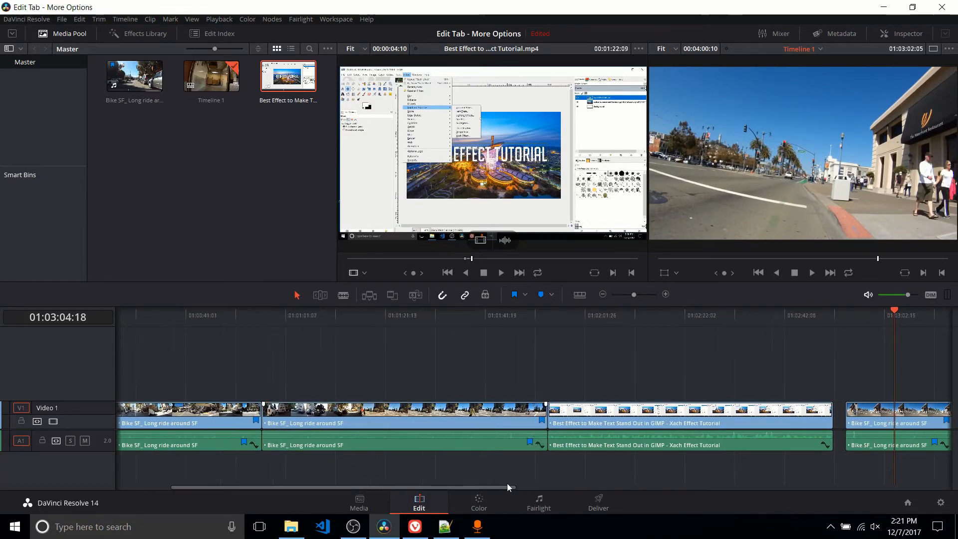
click(403, 416)
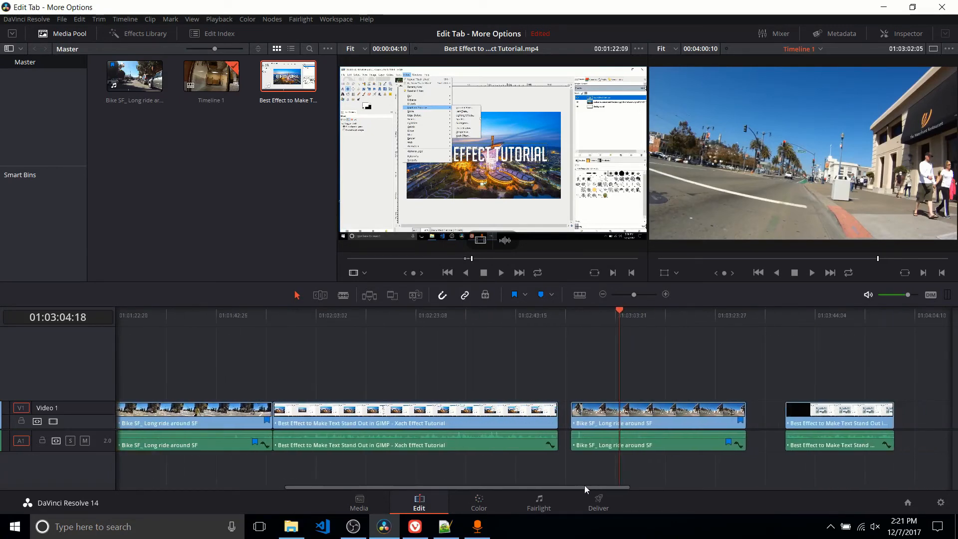
click(657, 416)
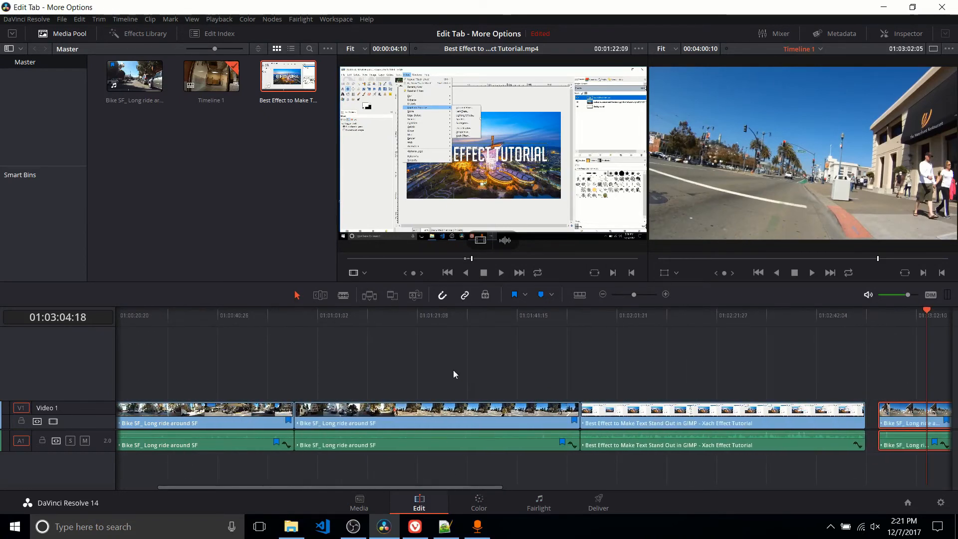
mouse_move(550, 375)
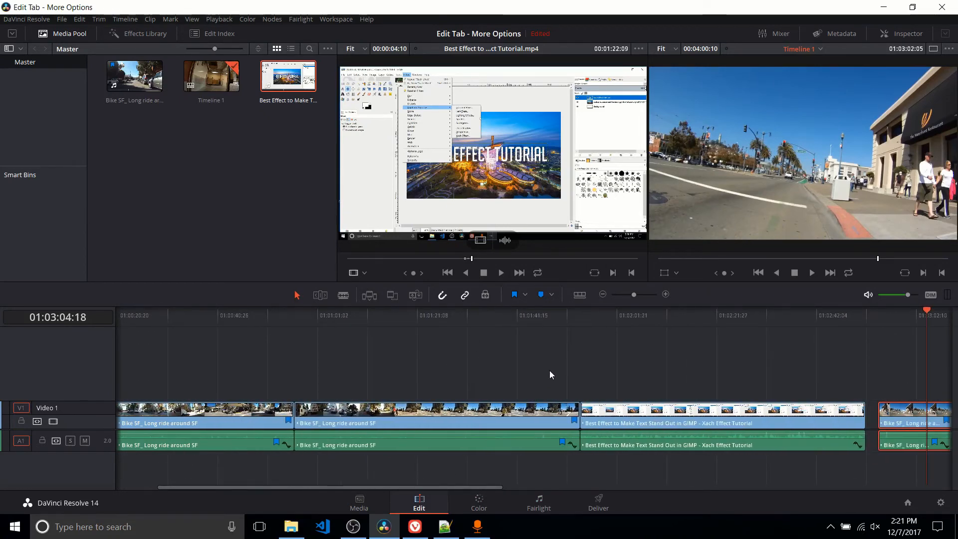
mouse_move(543, 349)
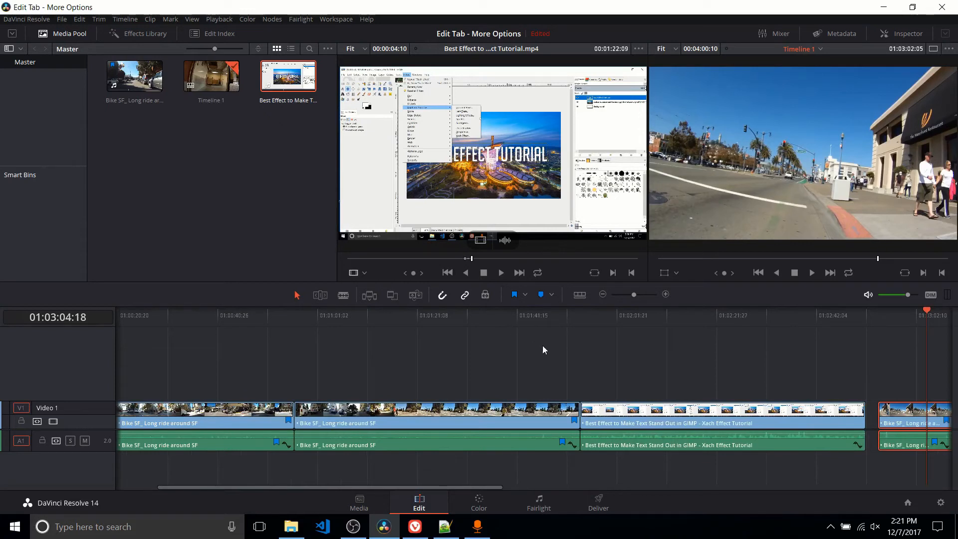
- Select the second bike-ride clip and bring up the flag colour list
click(435, 412)
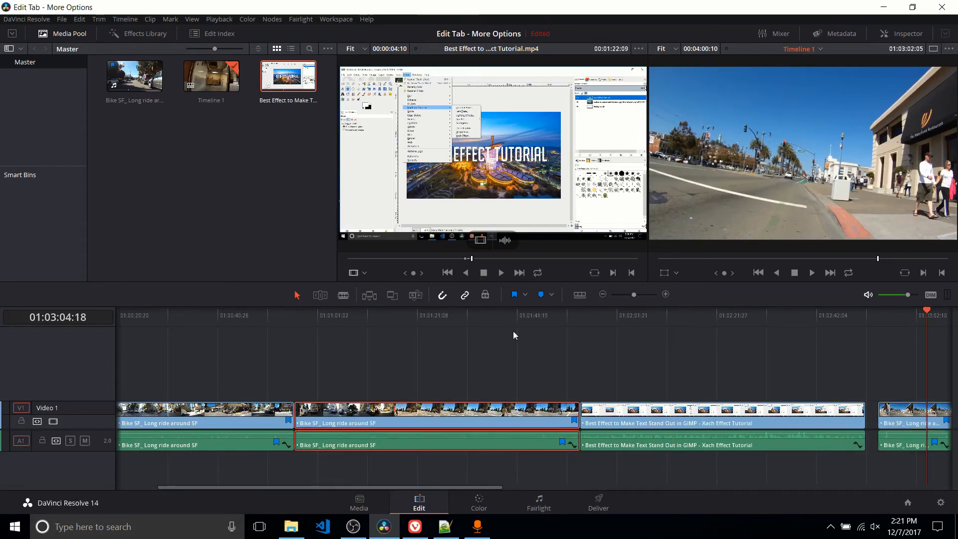
click(544, 294)
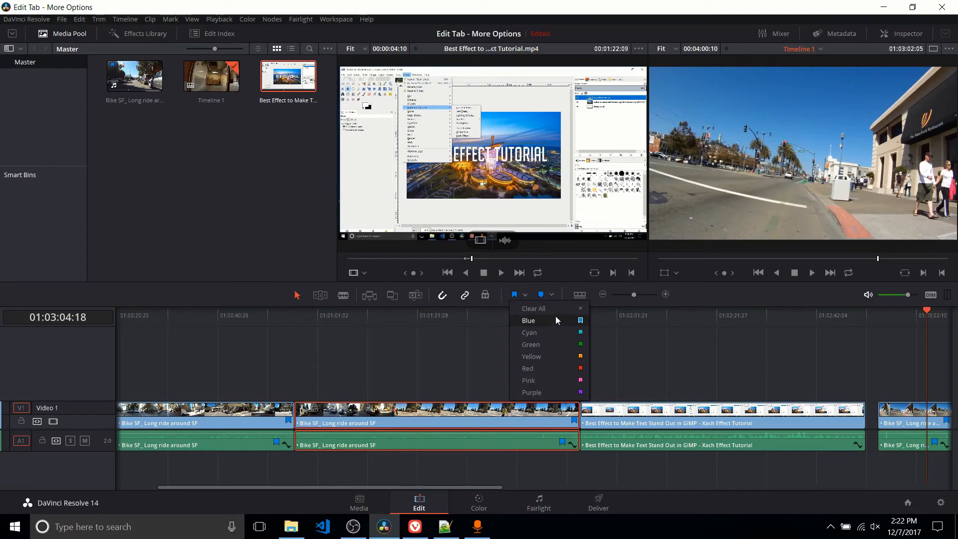
mouse_move(545, 324)
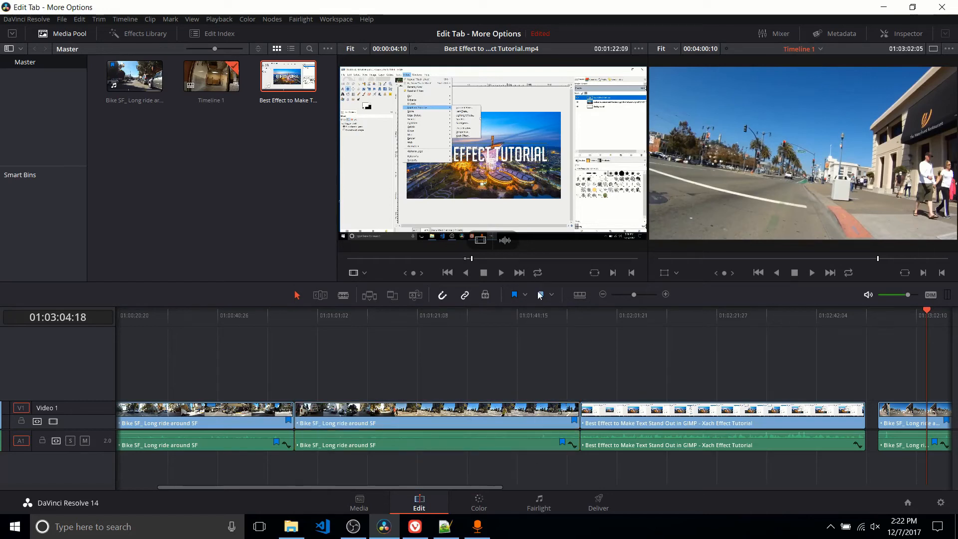
click(437, 416)
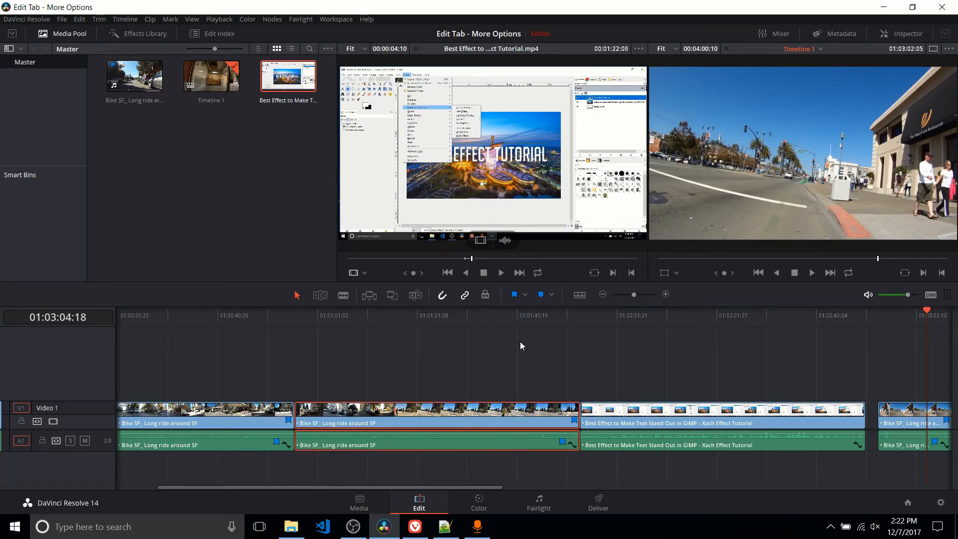
mouse_move(495, 495)
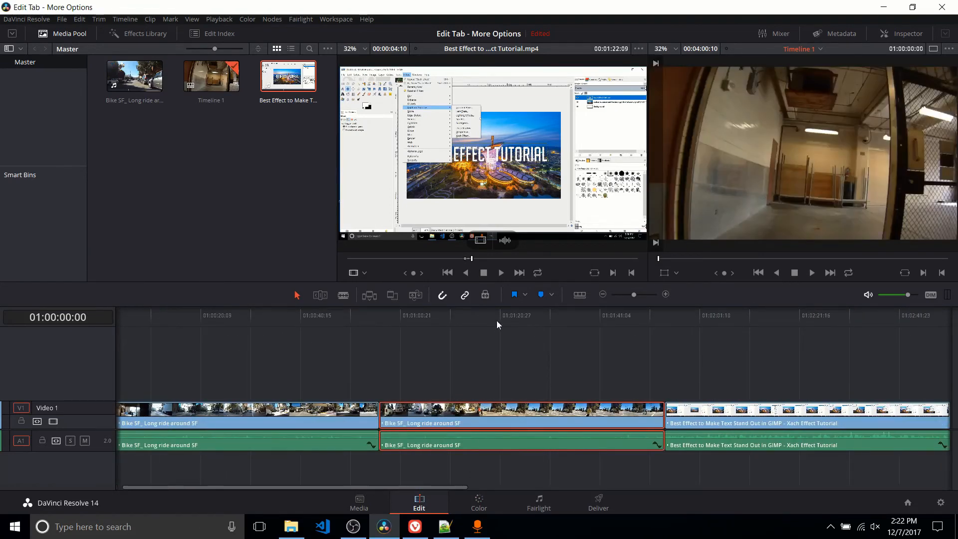
- Add a red marker at the playhead partway through the second bike-ride clip
click(521, 316)
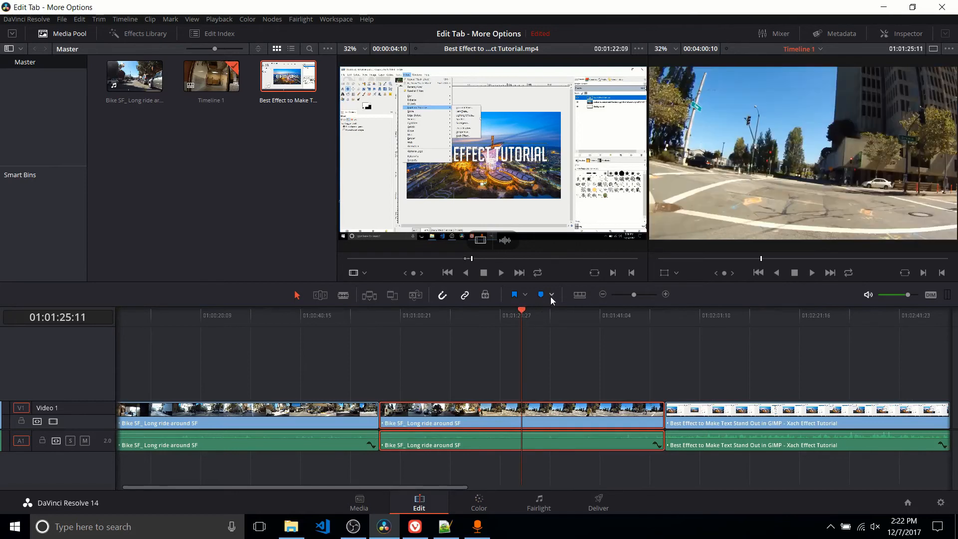
mouse_move(510, 497)
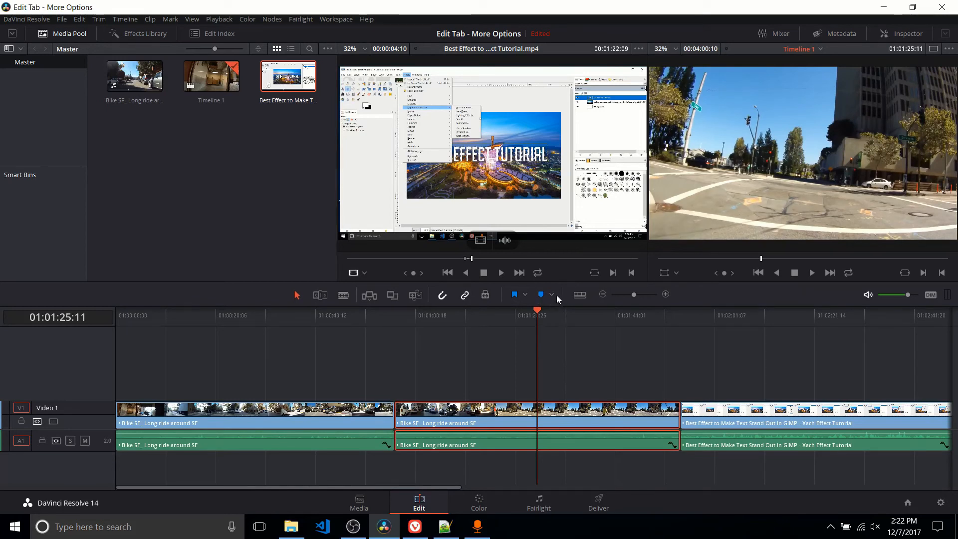
click(551, 294)
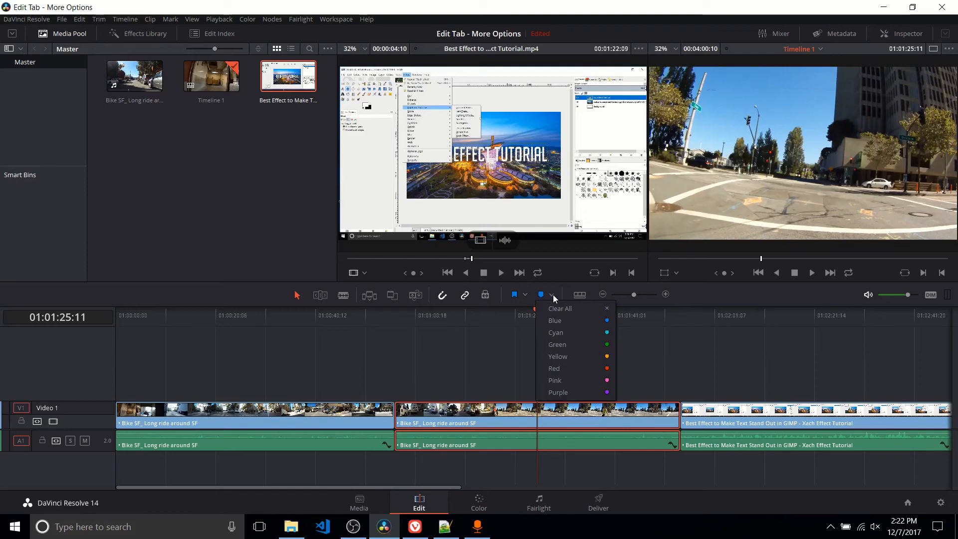
click(553, 368)
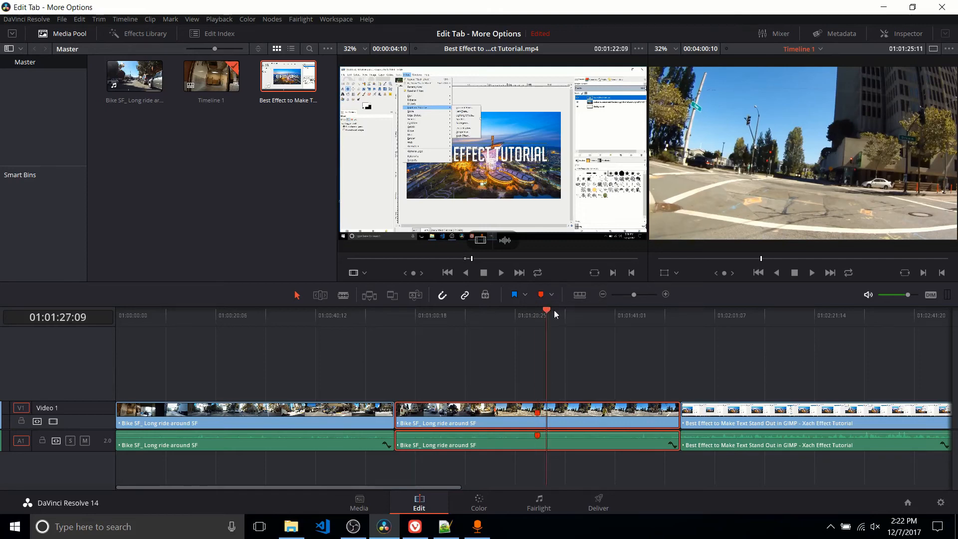
- Scrub past the red marker, select its clip, and zoom the timeline in
drag(547, 310, 582, 311)
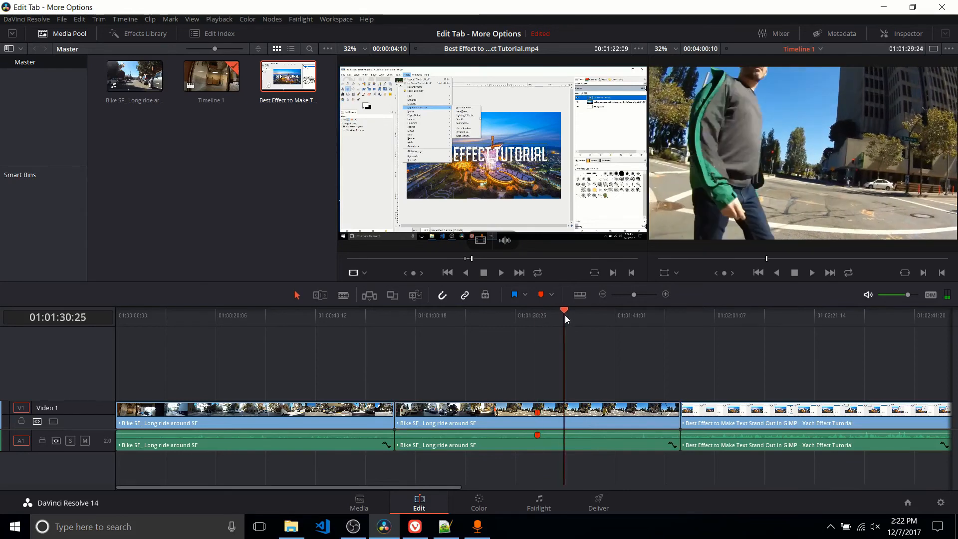
click(514, 315)
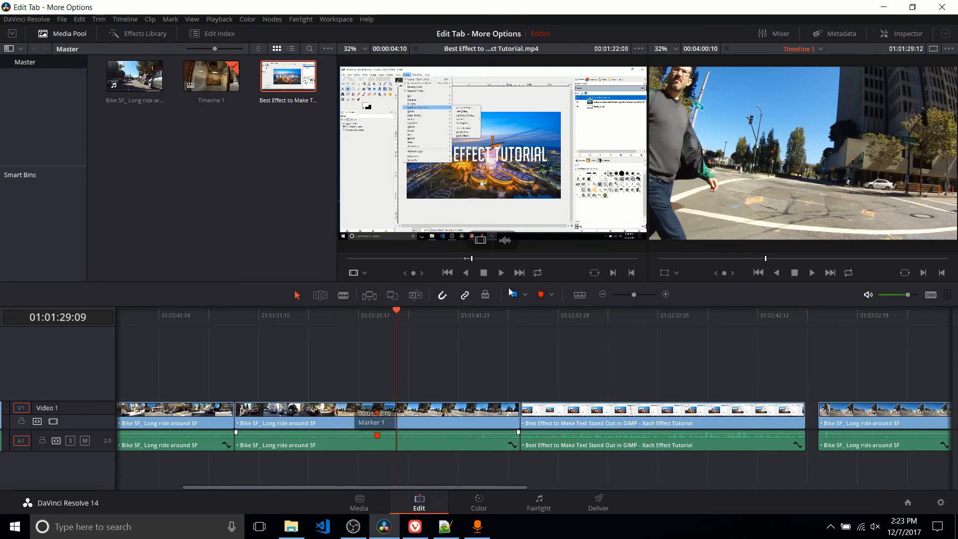
click(552, 294)
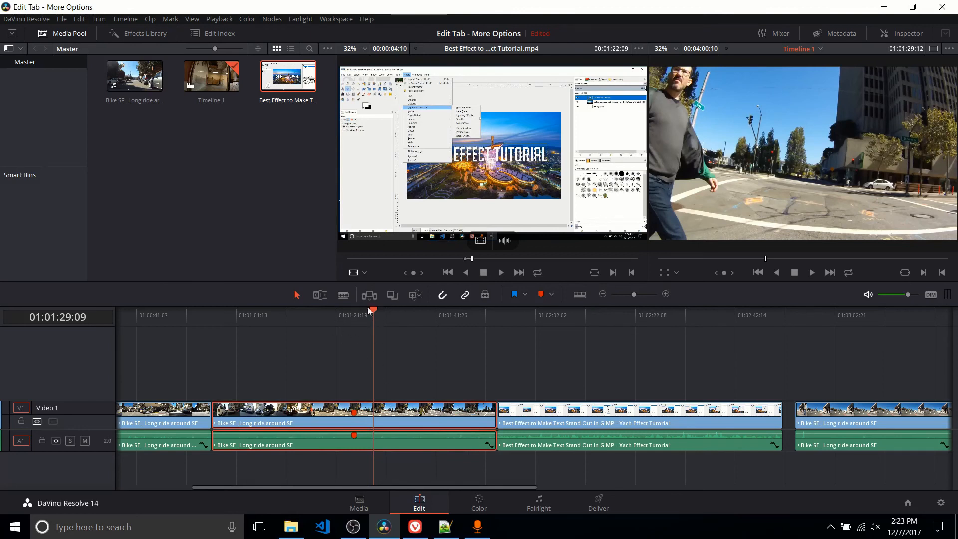
mouse_move(383, 361)
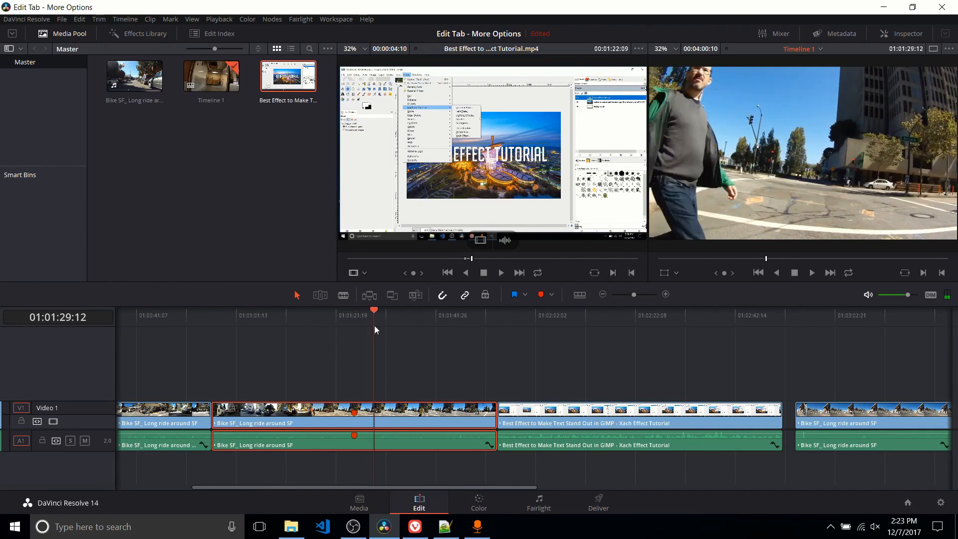
drag(617, 294, 634, 294)
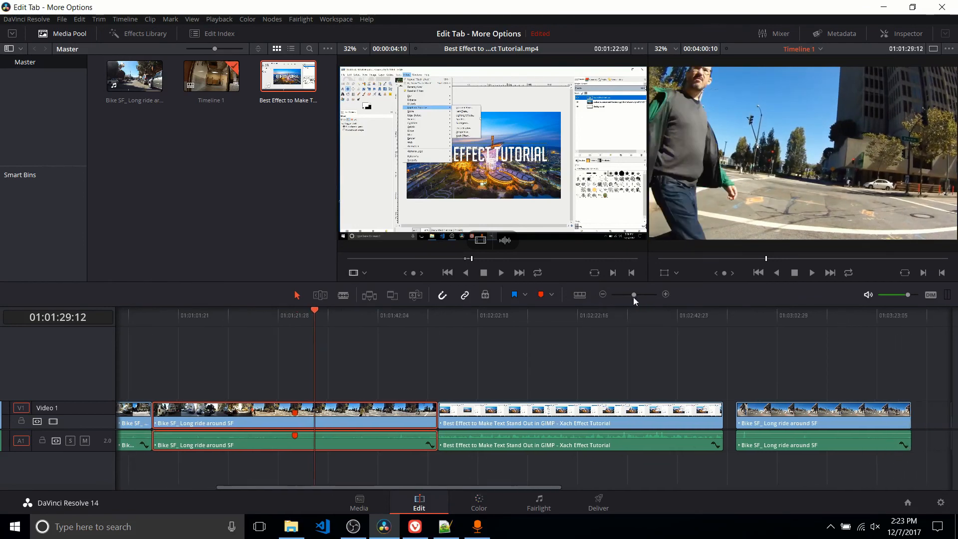
- Zoom the timeline in further and show the Effects Library
drag(633, 294, 637, 296)
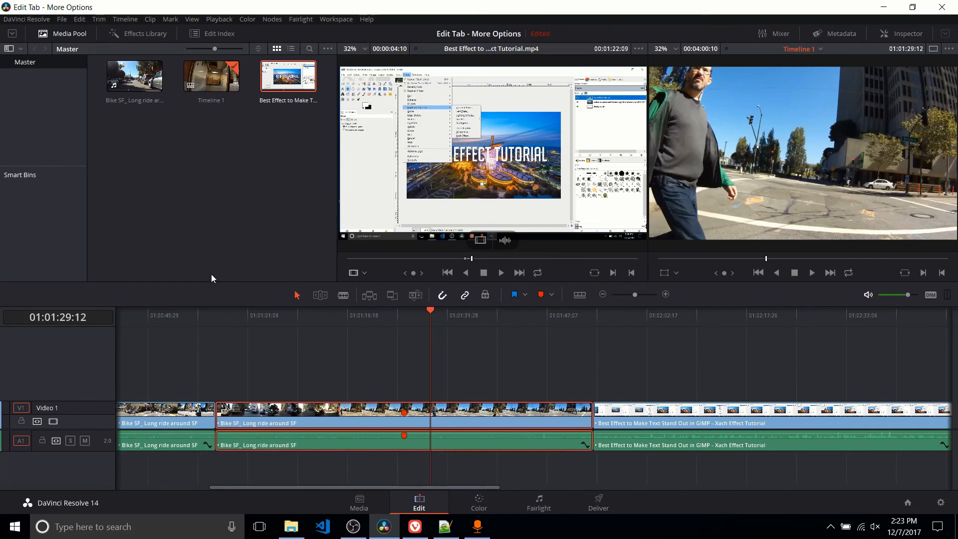
click(137, 34)
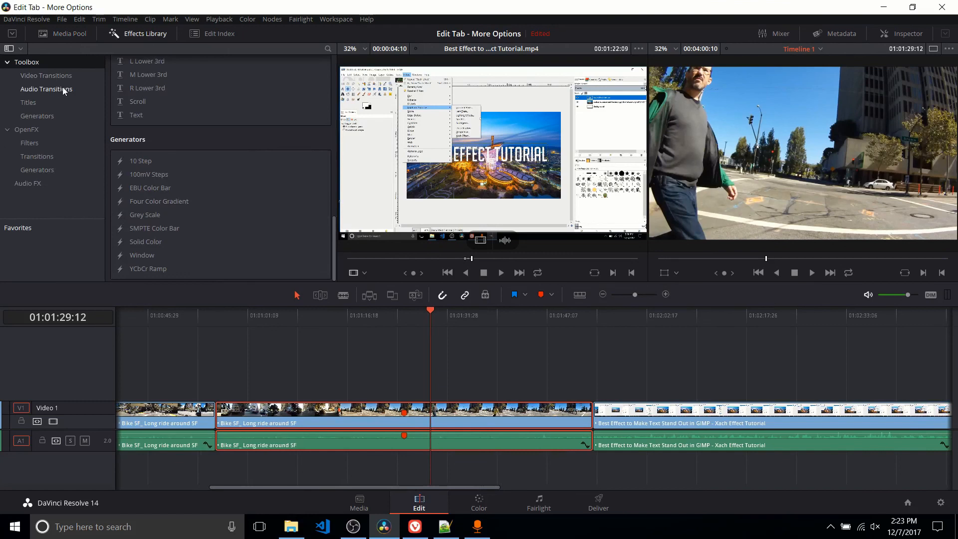
- Browse the Video Transitions, Titles and Generators categories in the Effects Library
click(46, 75)
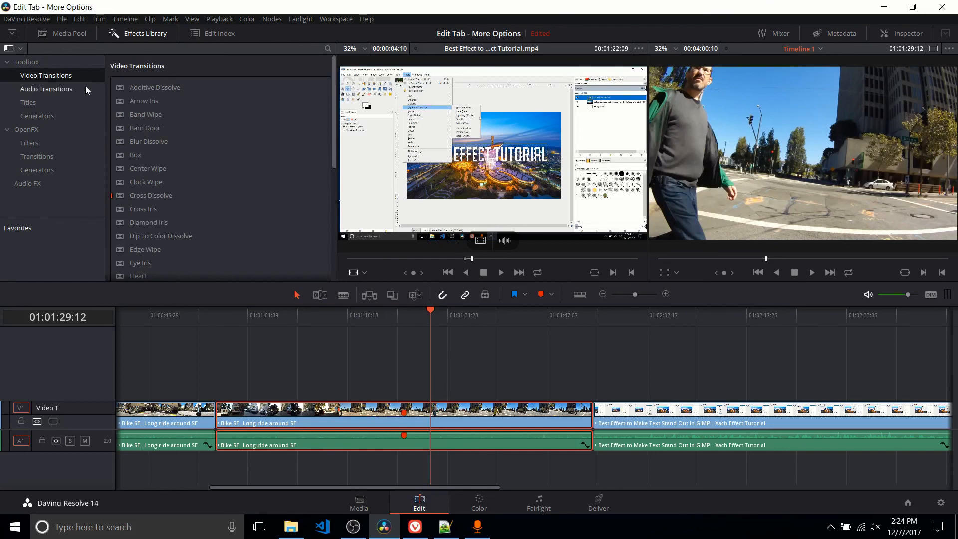
click(28, 102)
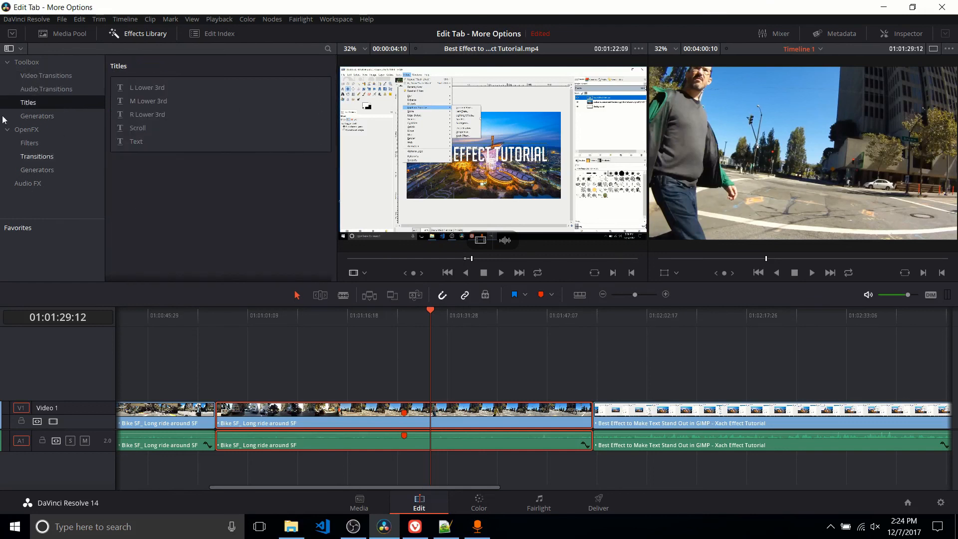
click(37, 116)
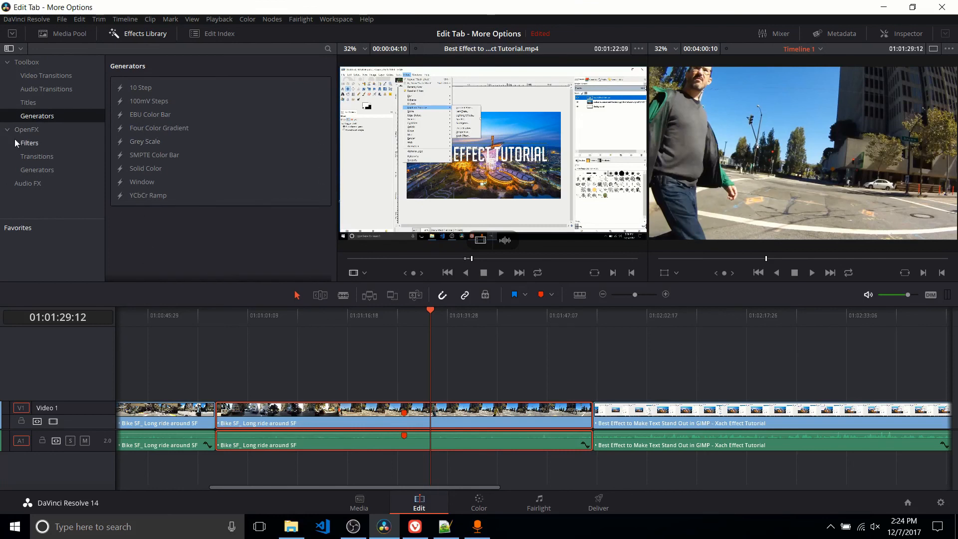
mouse_move(6, 133)
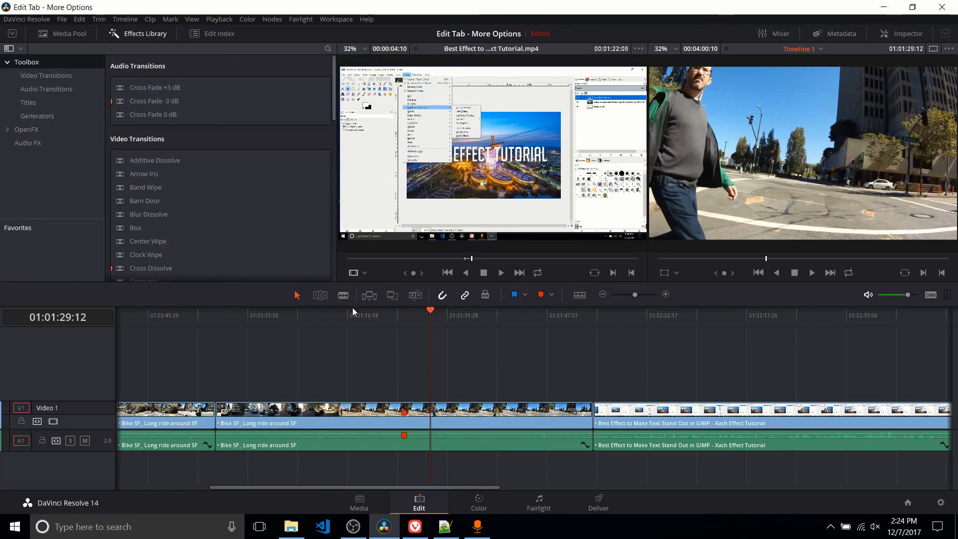
mouse_move(493, 301)
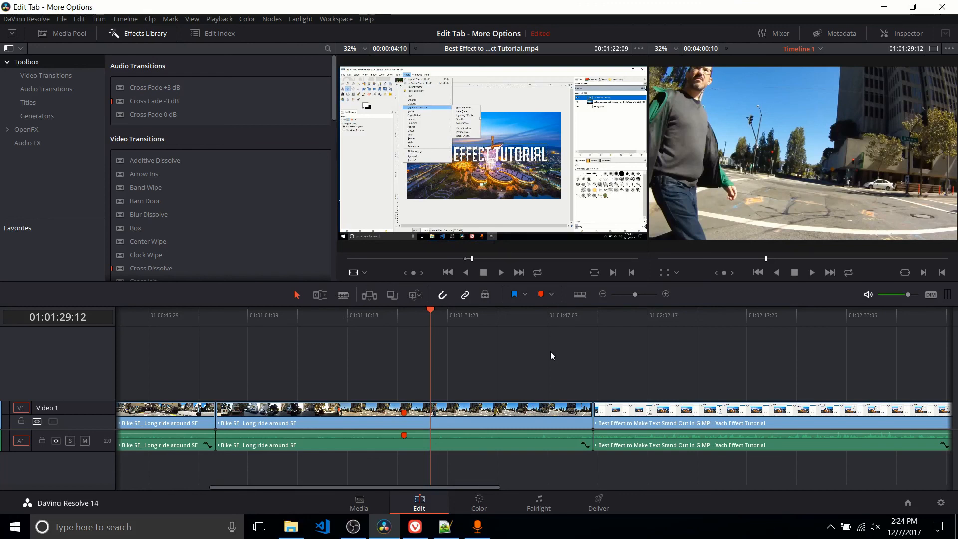
mouse_move(792, 422)
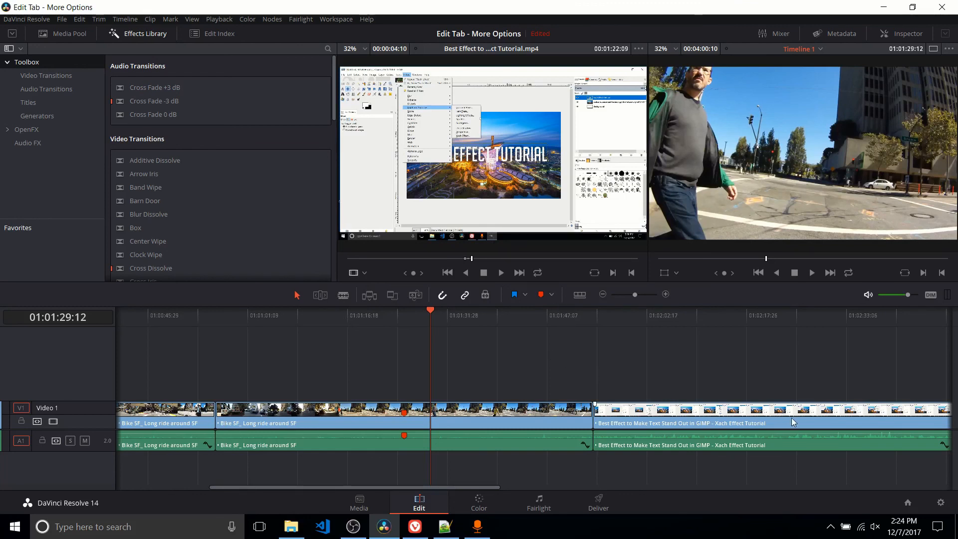